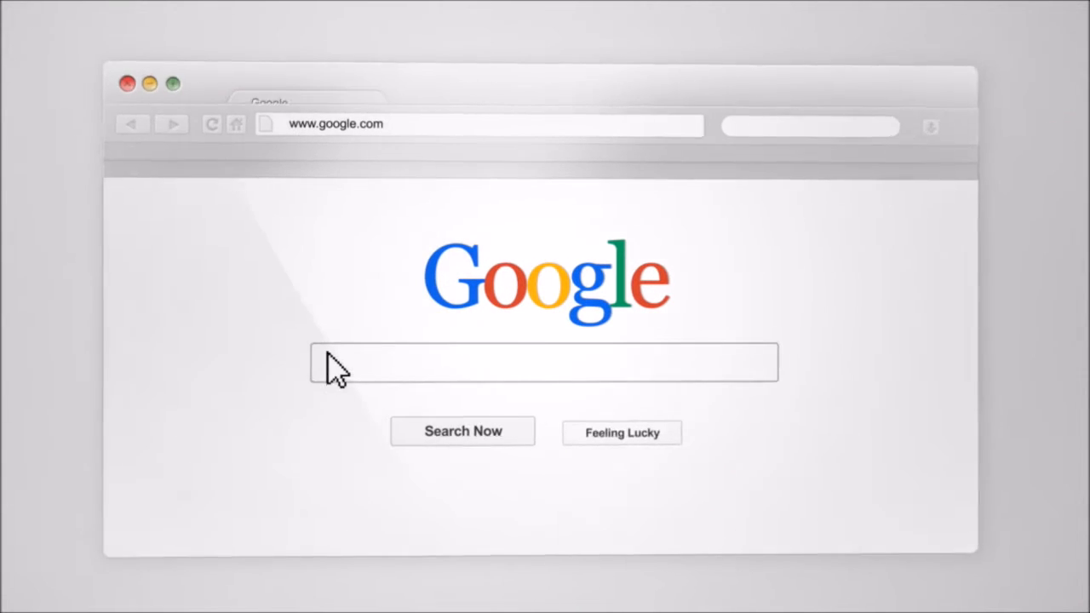
- Search Google for 'Video Tutorials With Amanda Goldman-Petri'
type("Video Tutorials With Amanda Goldman-Petri")
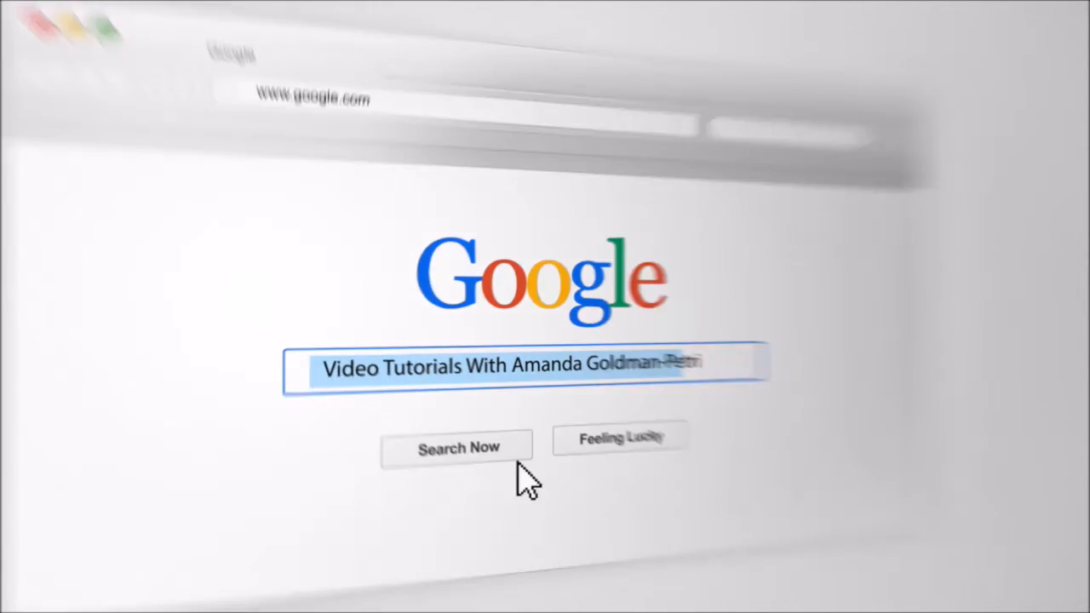
left_click(457, 447)
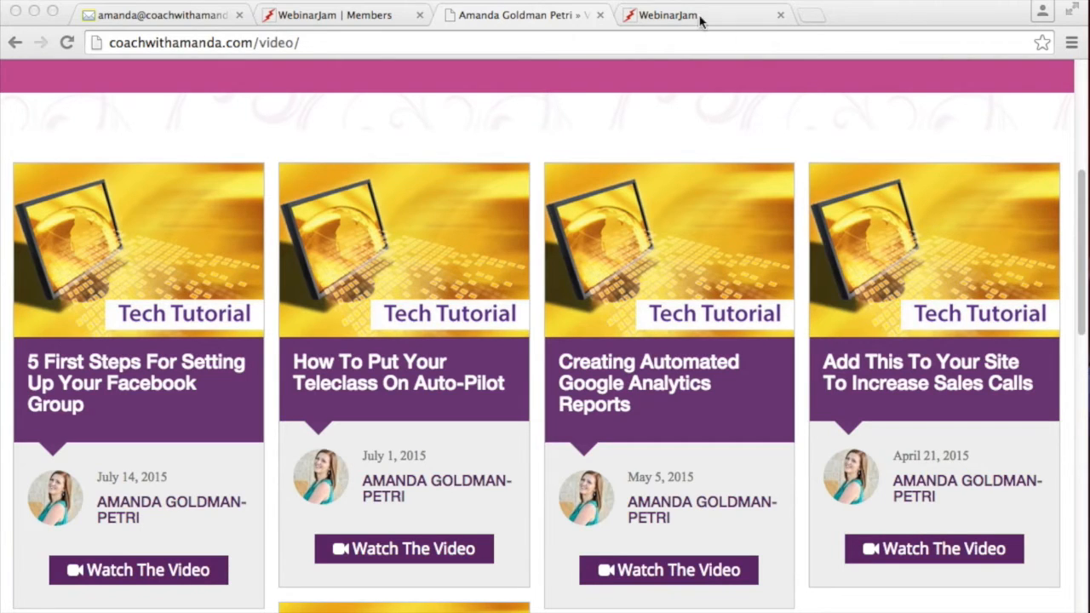
- Switch to the WebinarJam welcome page tab and scroll through its pricing offer
left_click(667, 15)
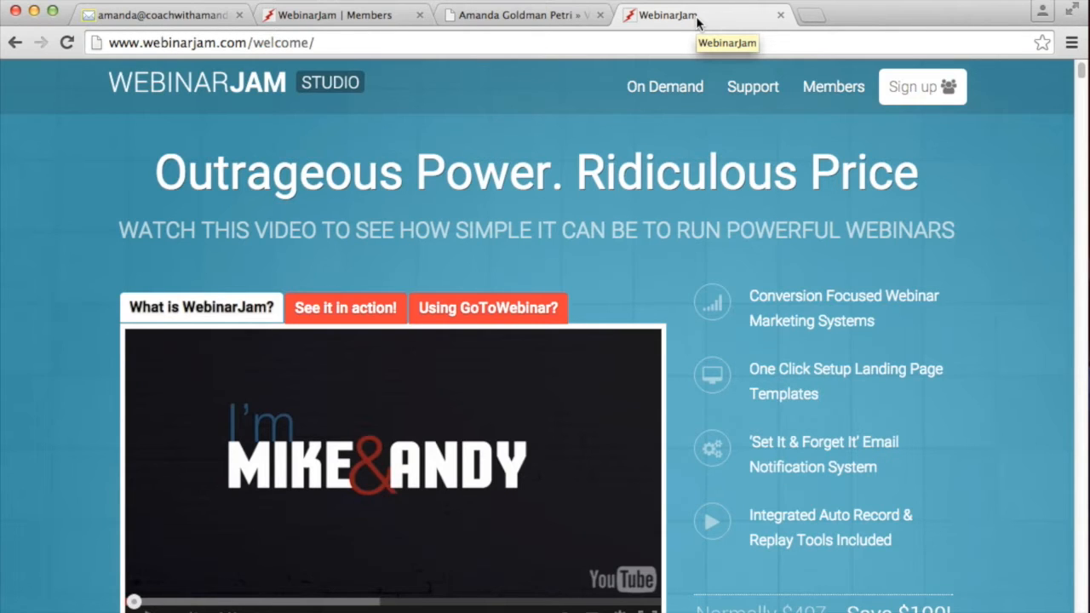
mouse_move(724, 177)
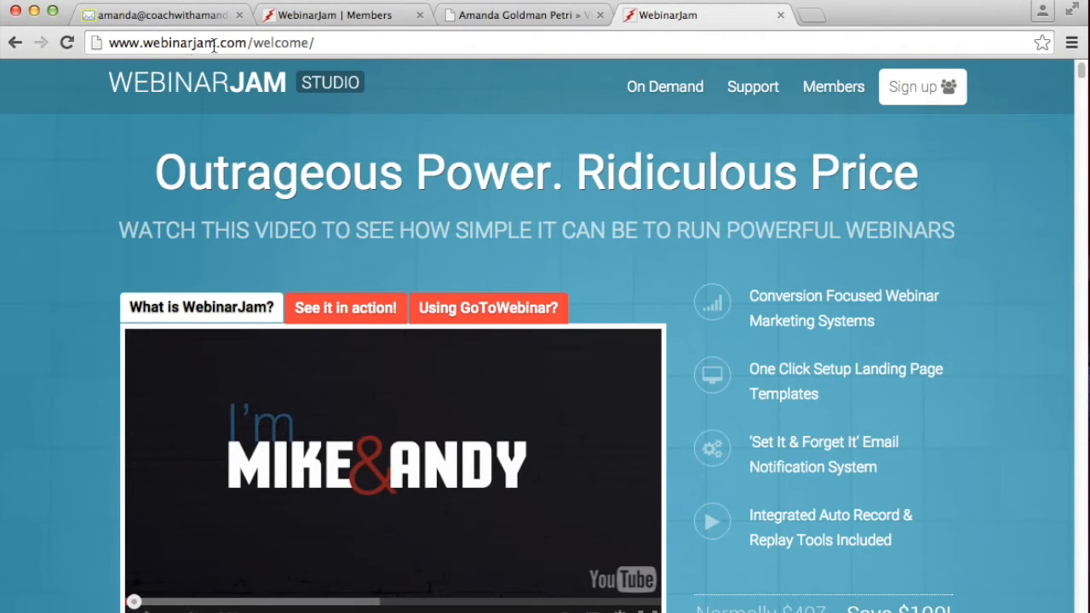
scroll("down", 3)
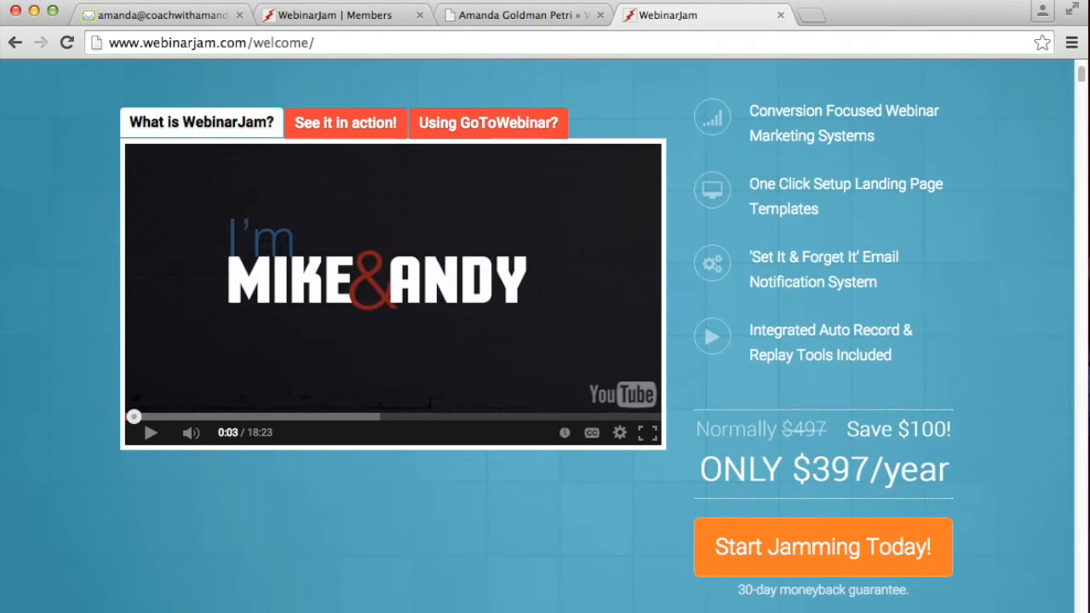
mouse_move(845, 485)
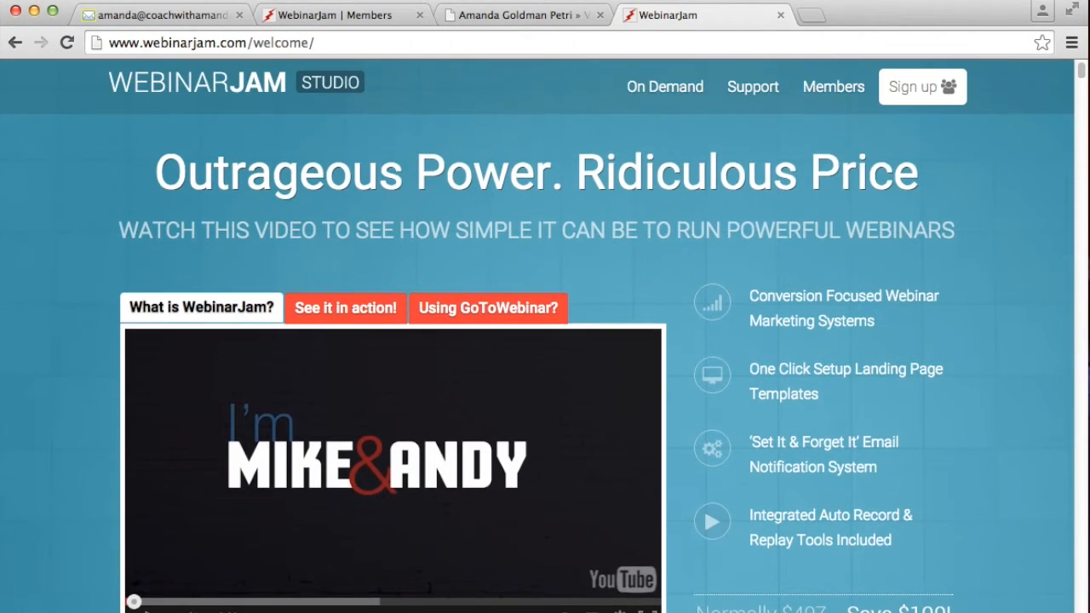
mouse_move(340, 34)
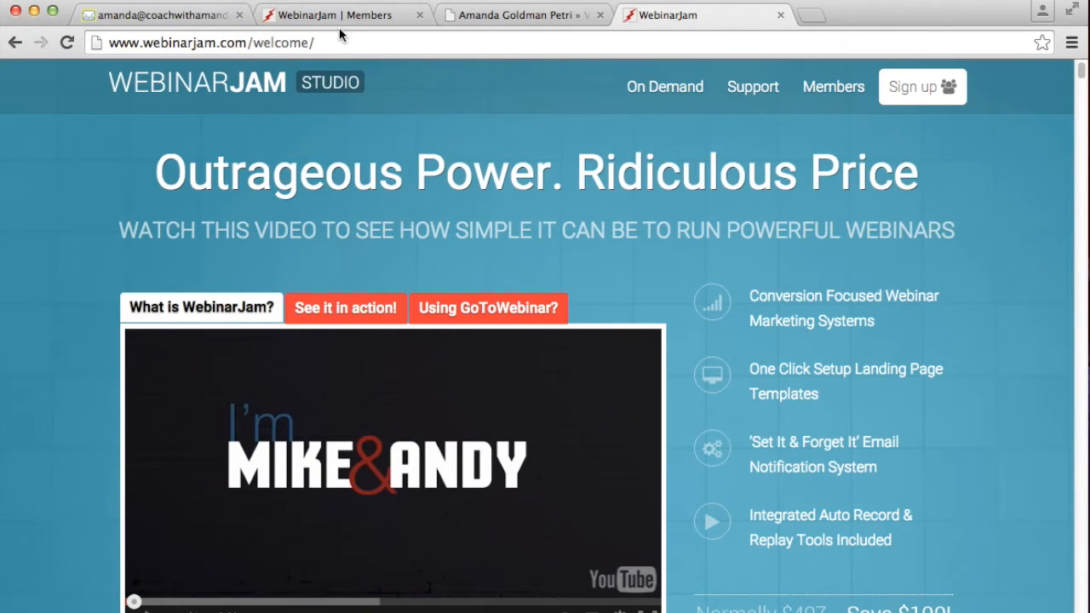
- Bring up the WebinarJam Members dashboard listing the scheduled live webinars
left_click(341, 14)
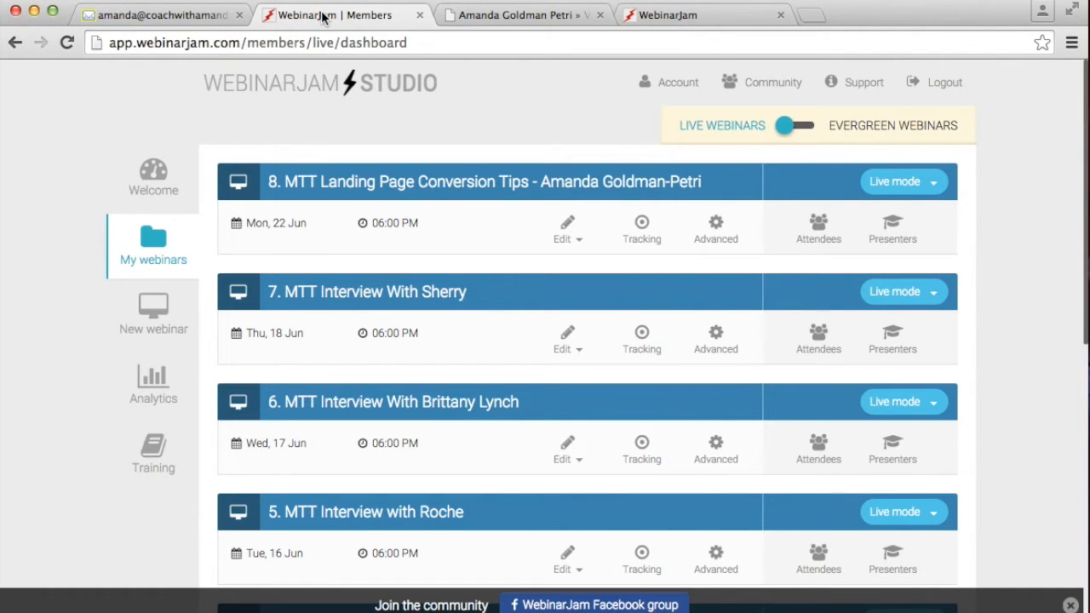
mouse_move(720, 129)
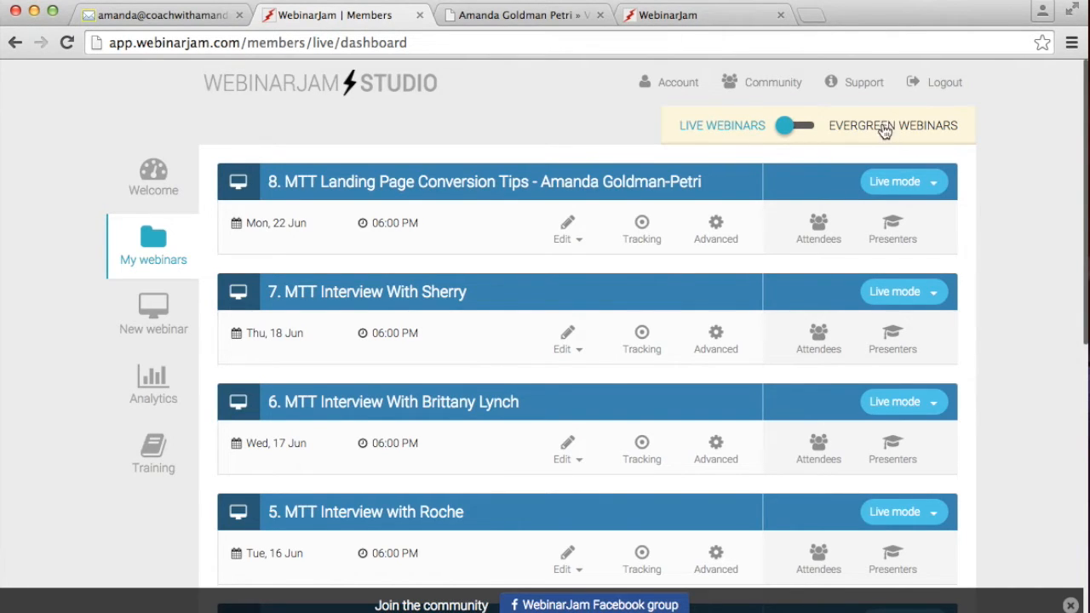
mouse_move(862, 142)
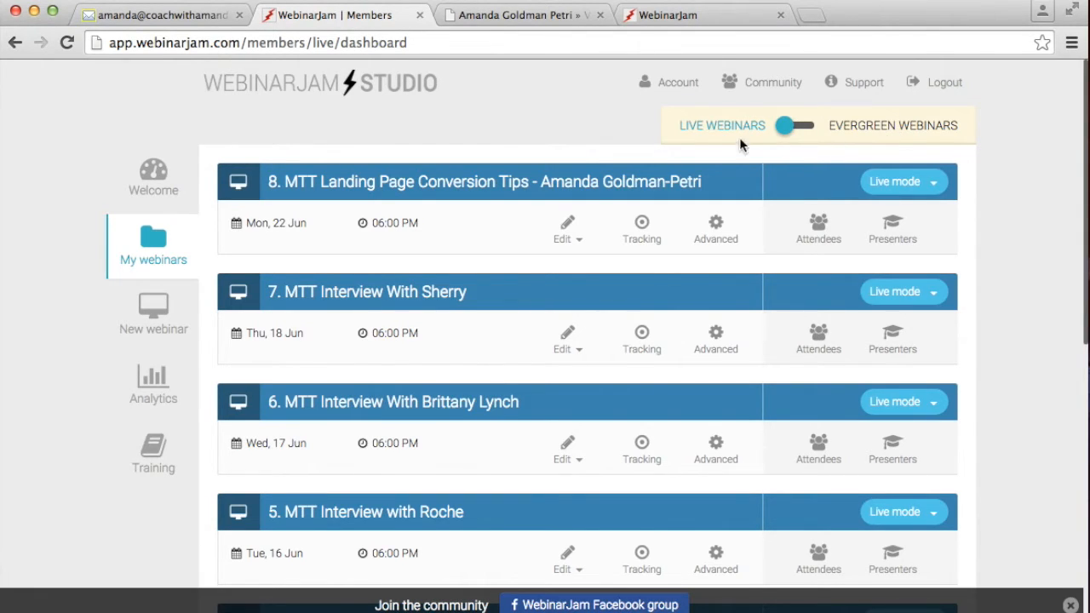
mouse_move(1038, 292)
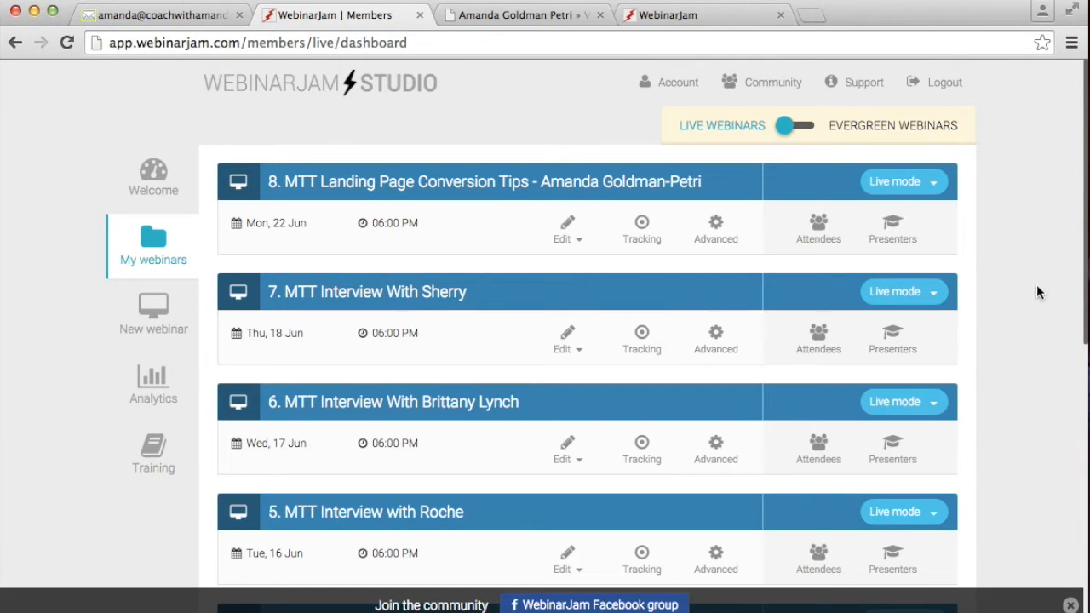
mouse_move(1029, 357)
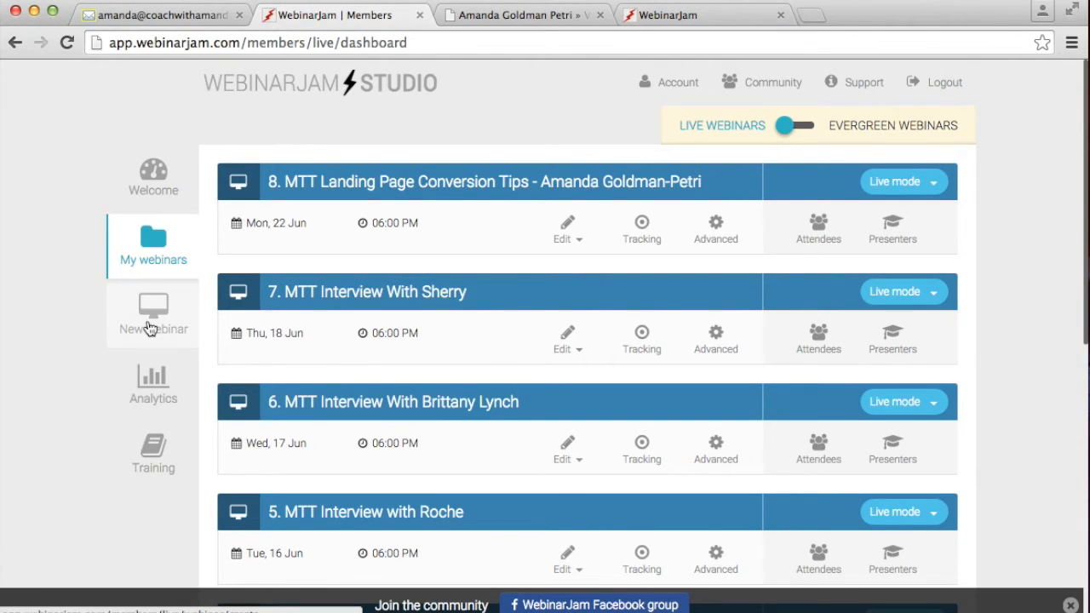
mouse_move(153, 332)
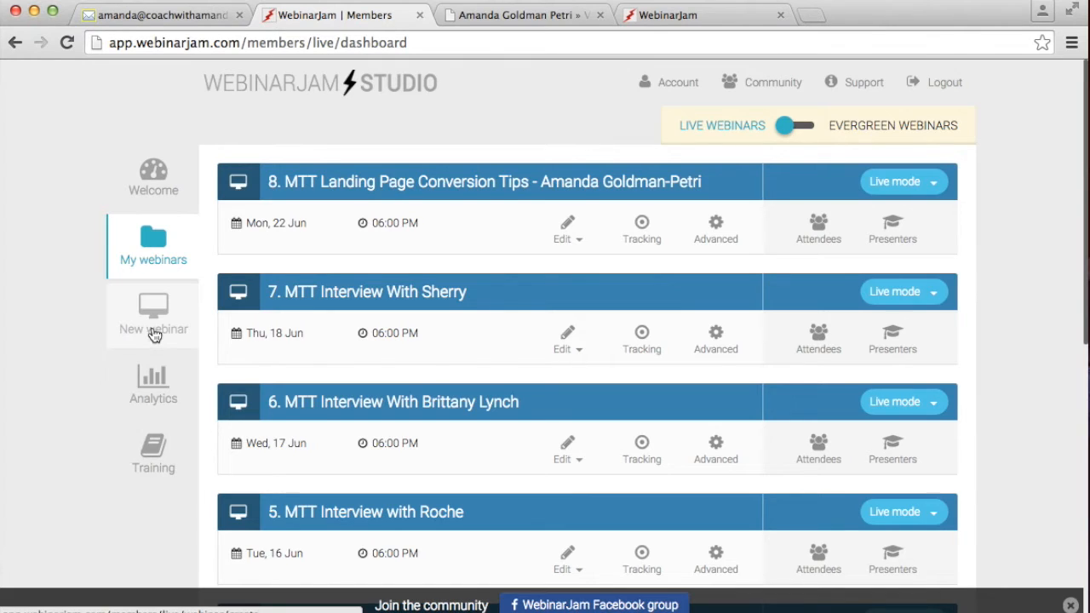
- Create a new webinar and confirm its basic configuration with the name 'Test'
left_click(153, 319)
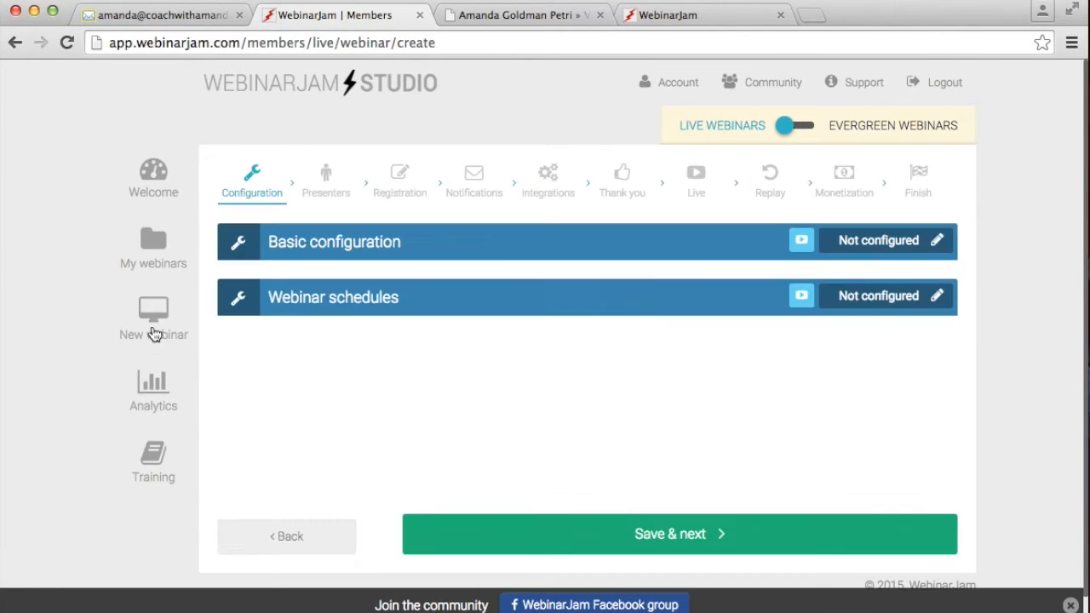
left_click(152, 319)
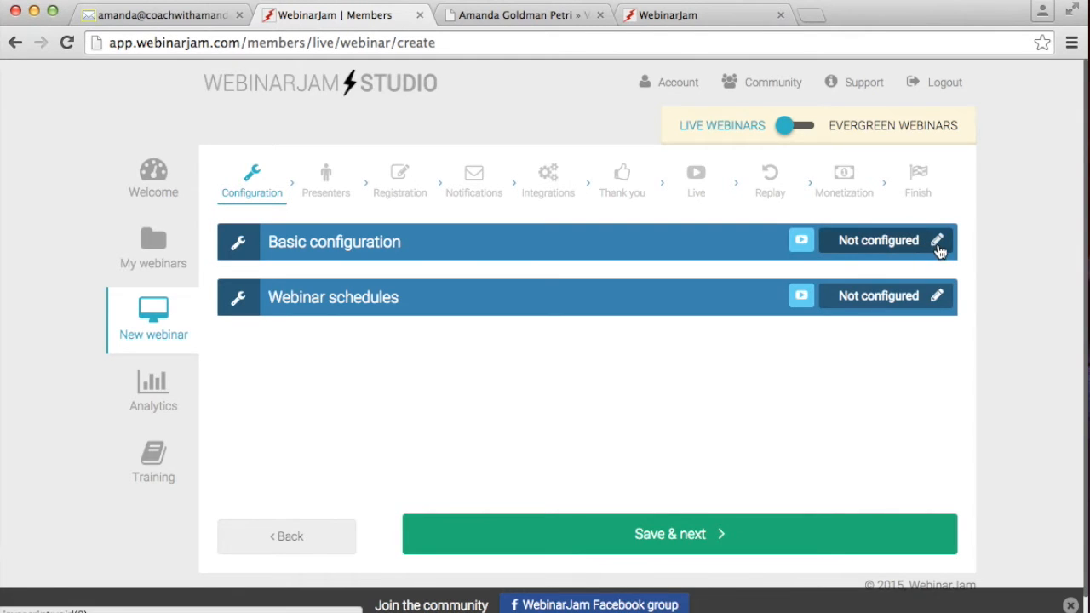
left_click(937, 241)
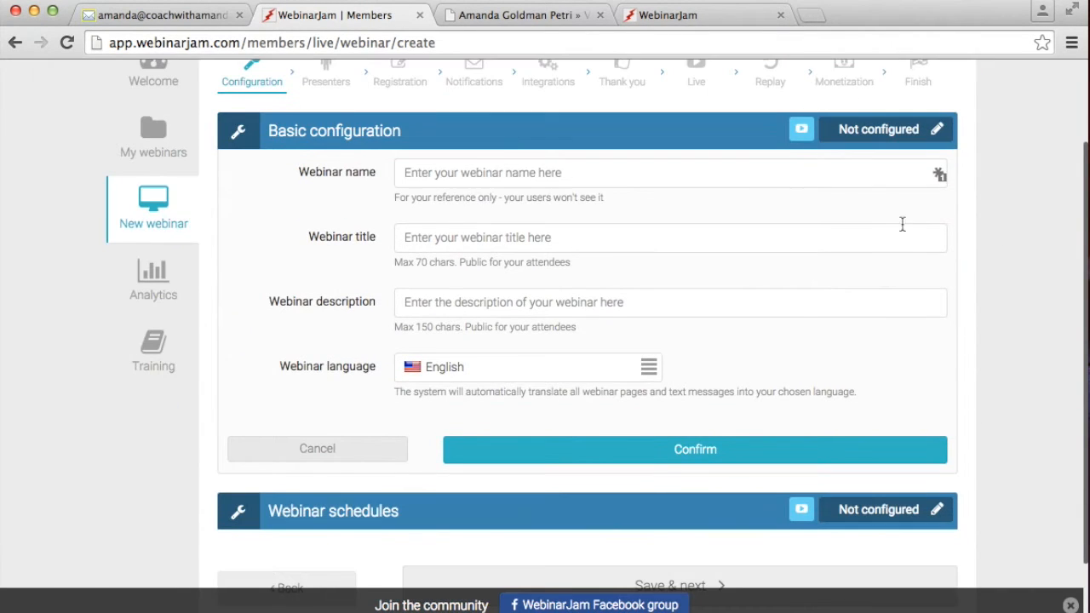
type("Test")
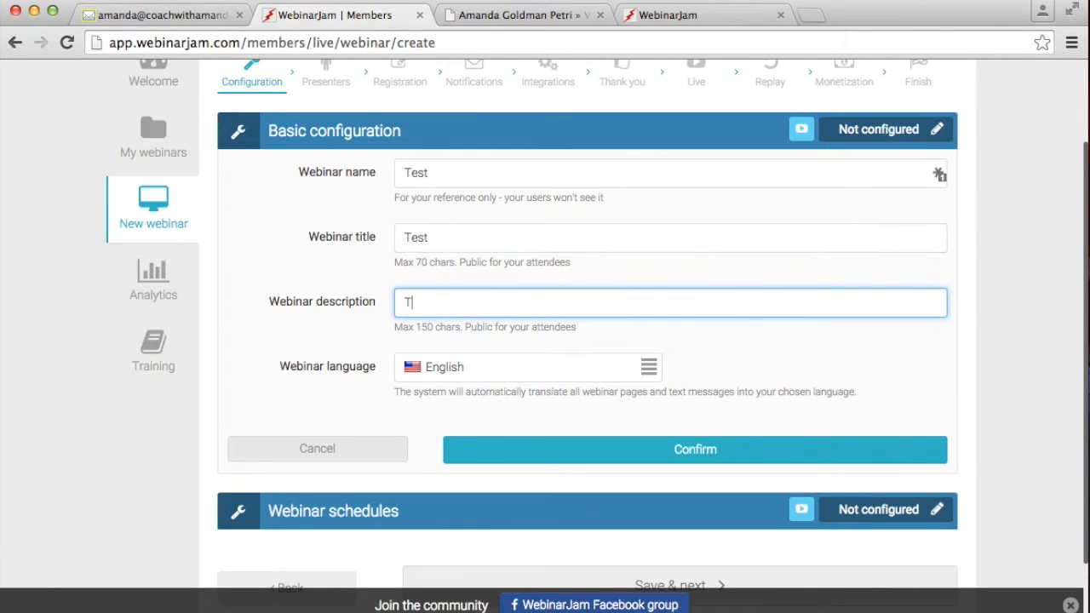
left_click(694, 449)
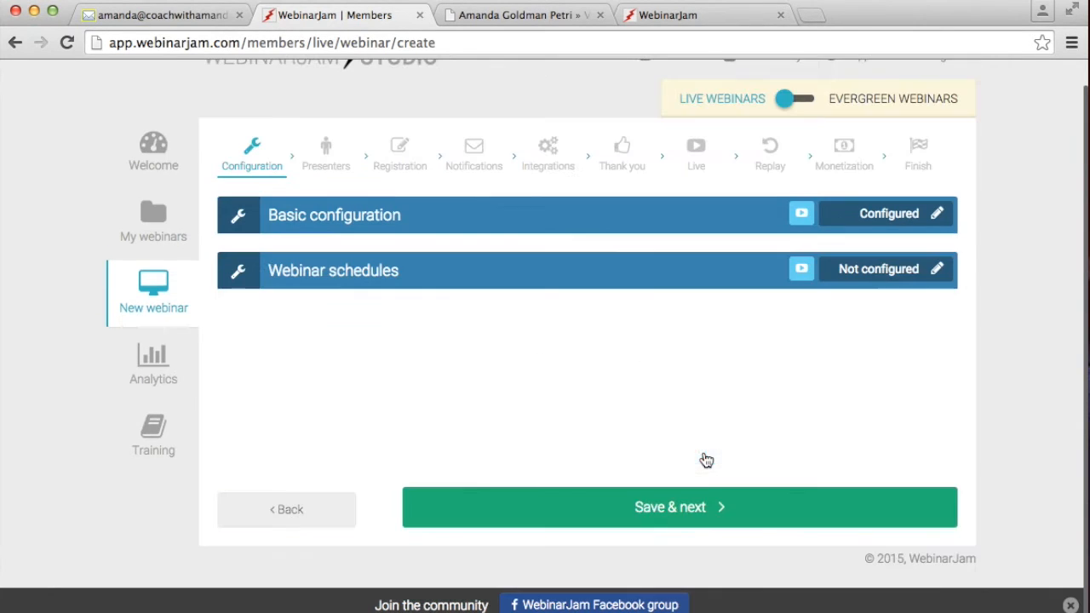
- Schedule the webinar to start right now and confirm the schedule
left_click(332, 270)
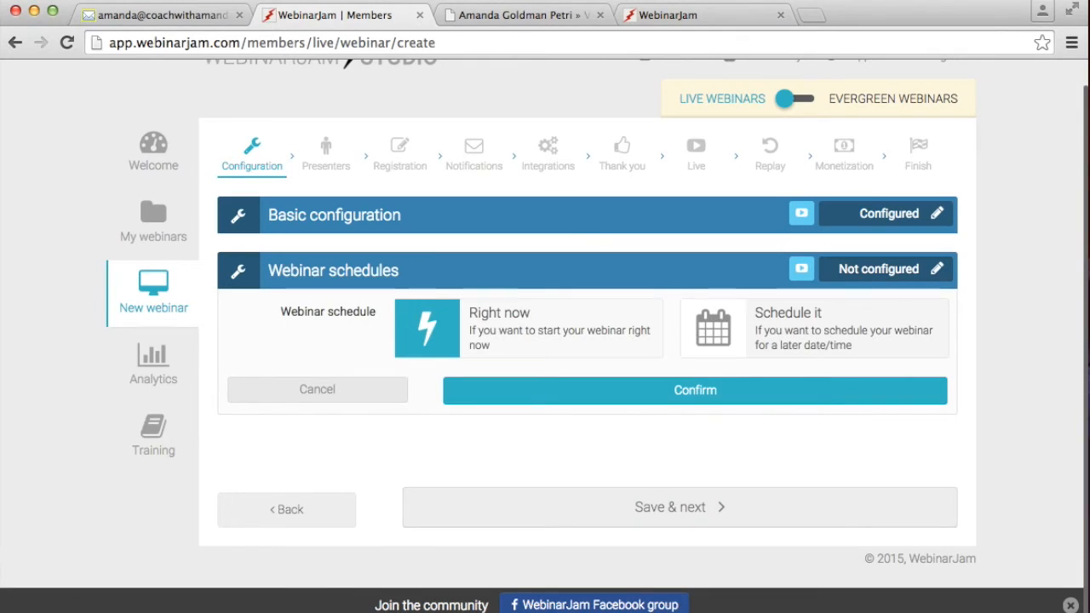
mouse_move(415, 335)
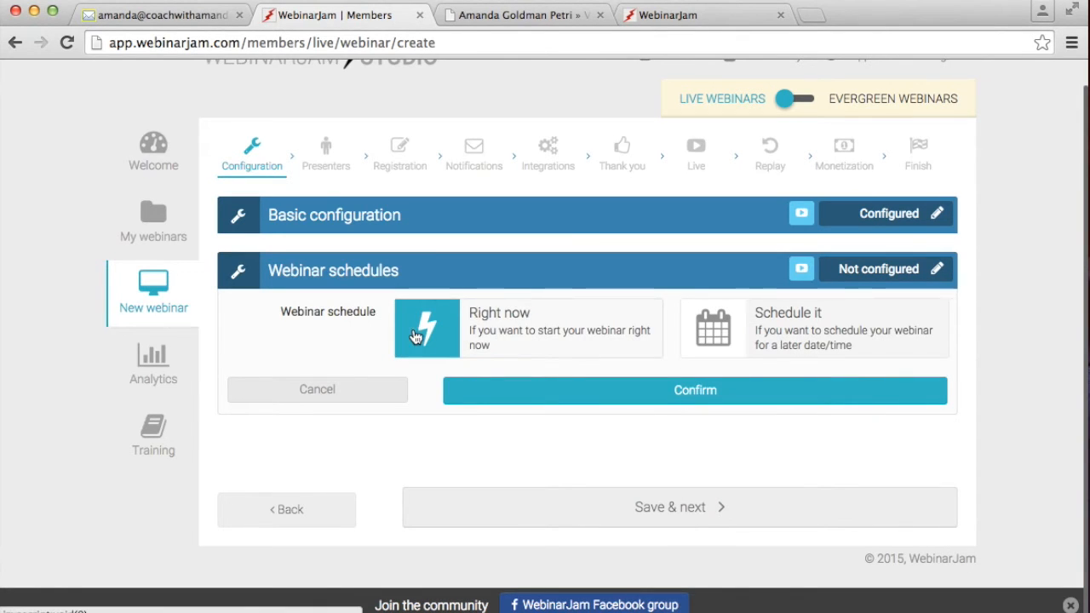
mouse_move(506, 324)
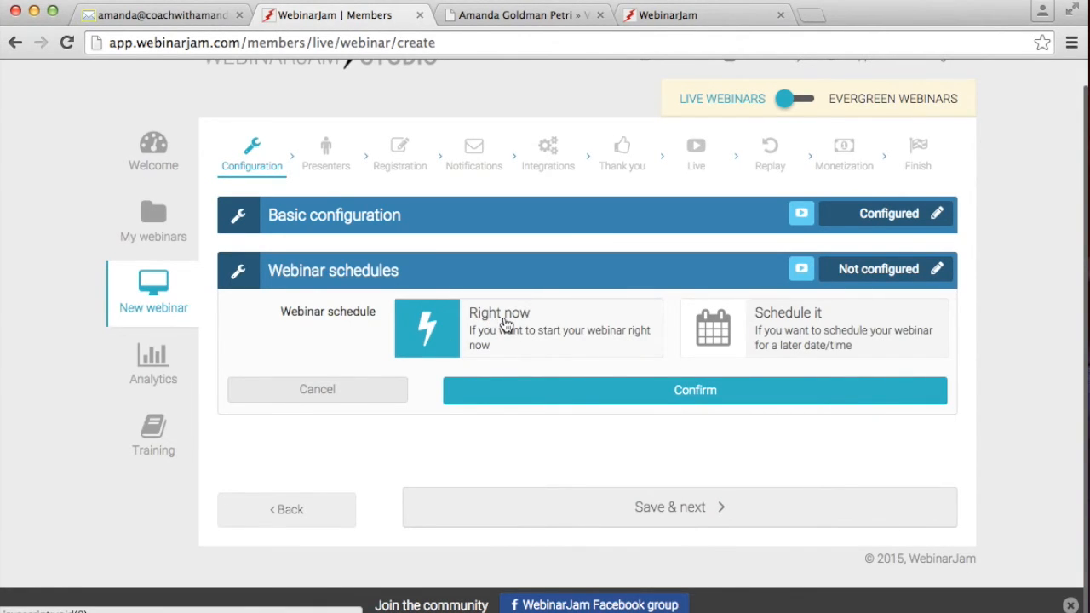
left_click(695, 390)
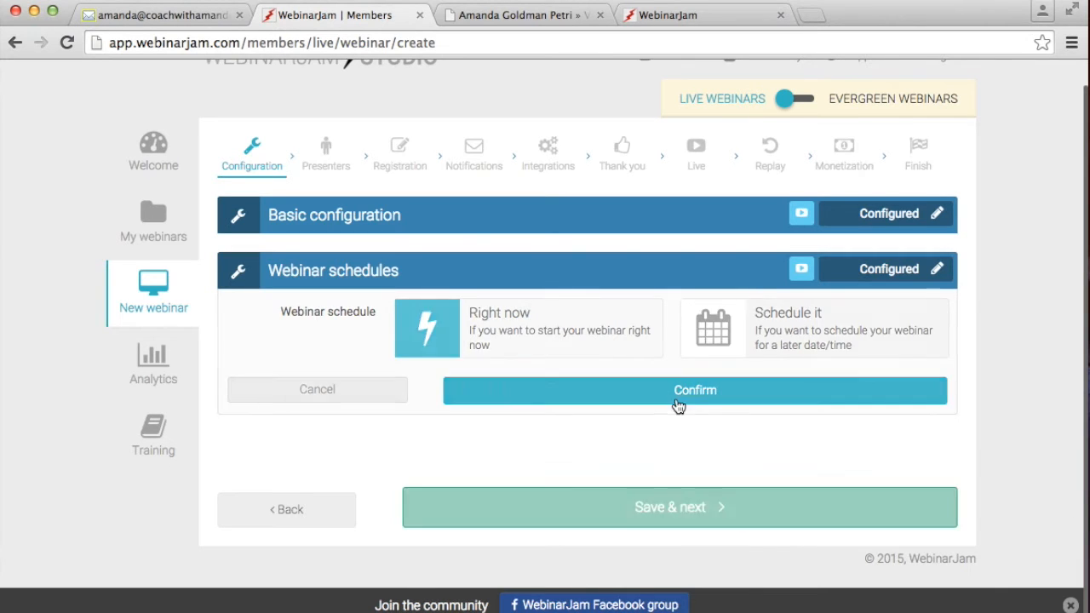
left_click(695, 390)
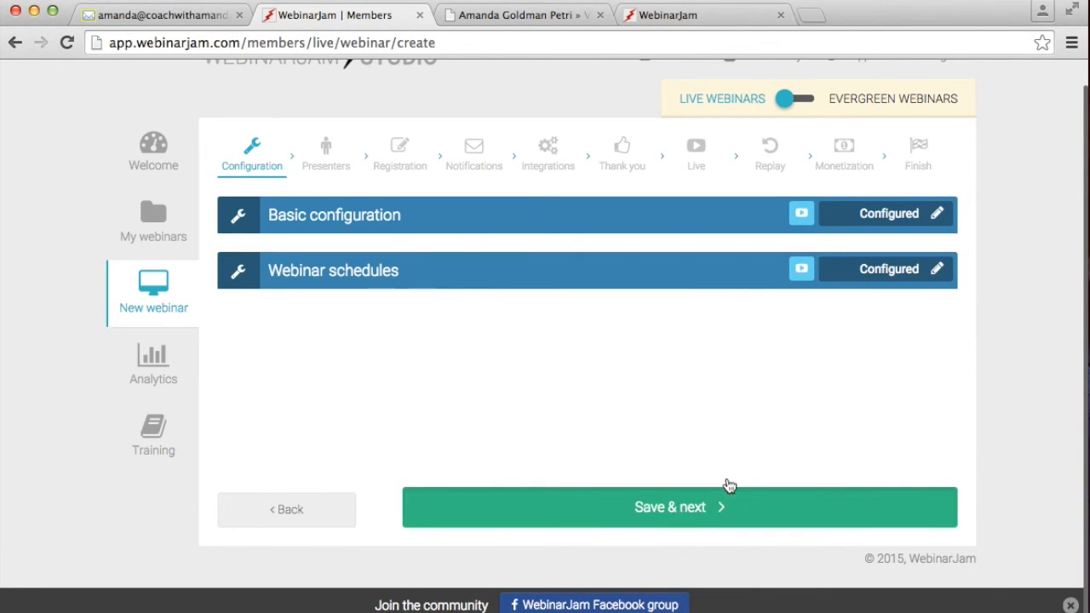
- Enter presenter Amanda Goldman-Petri with her full Gmail address from autocomplete
left_click(679, 507)
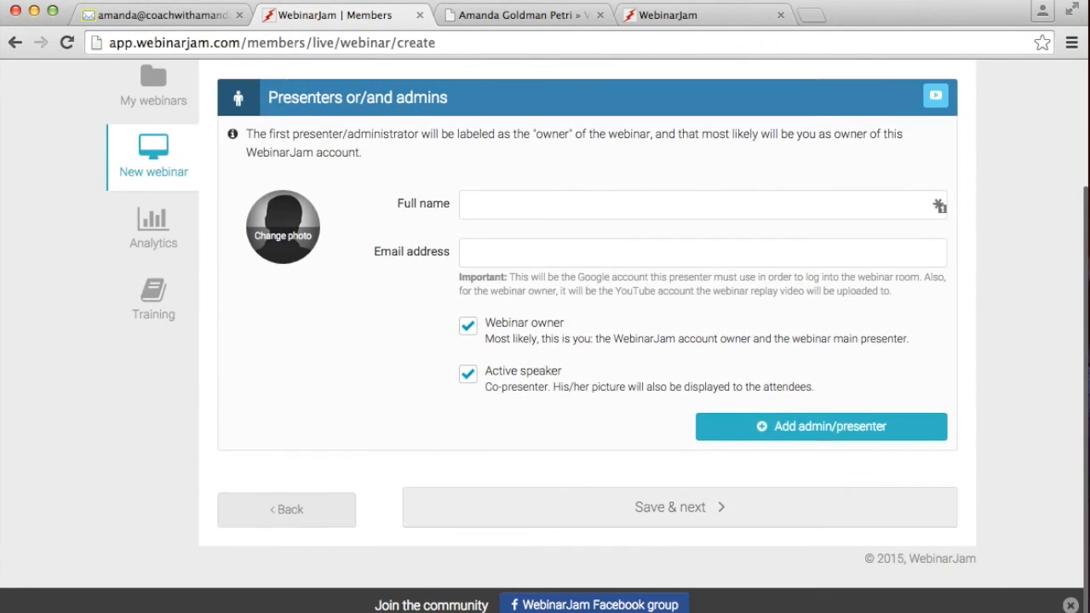
type("A")
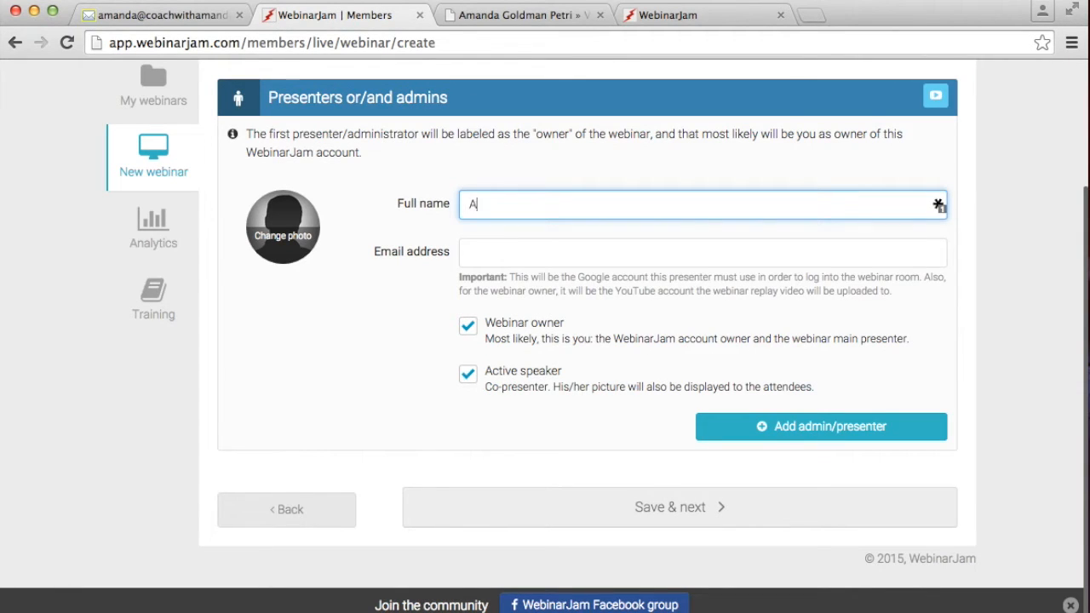
type("manda Goldman-Petri")
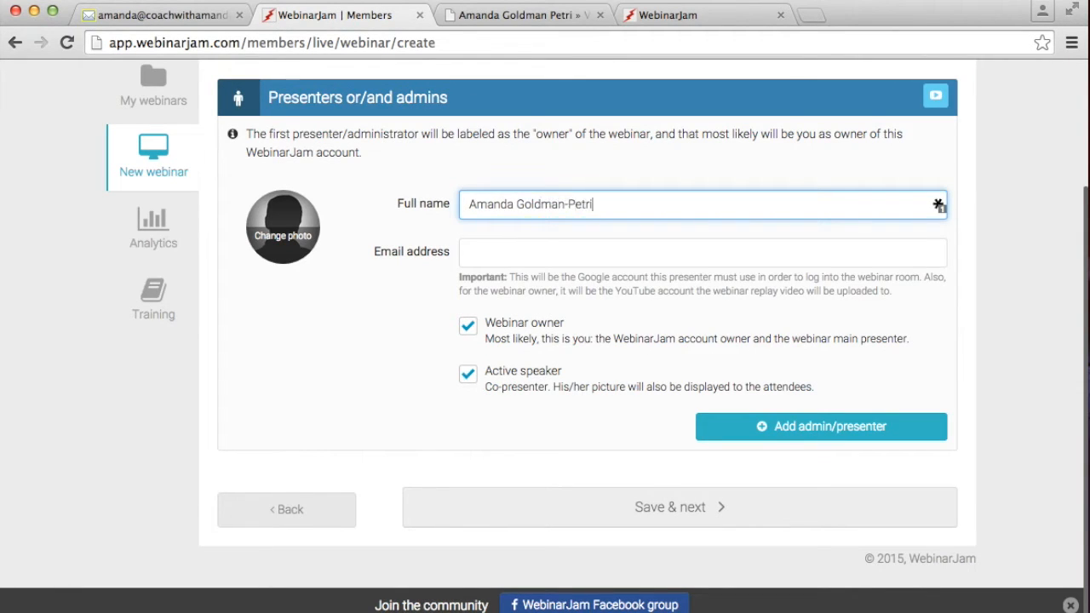
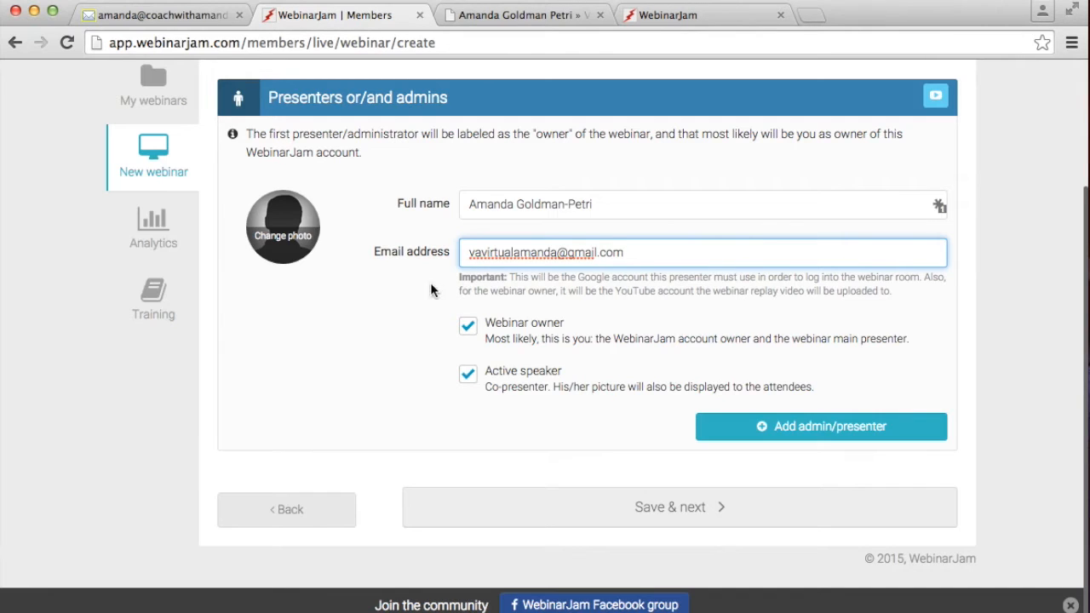
mouse_move(339, 245)
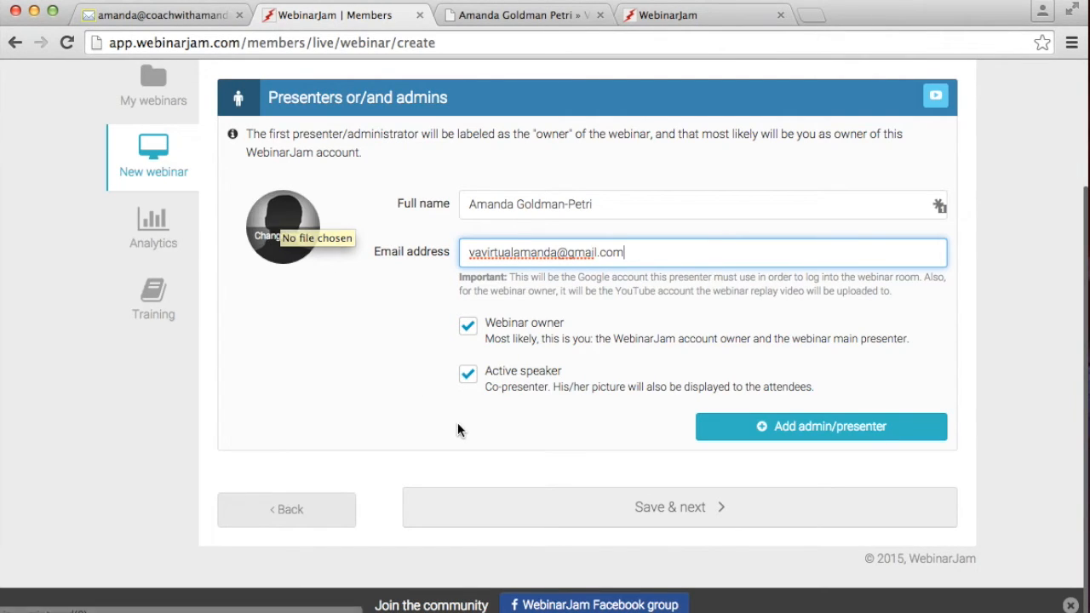
- Add her to the presenter list and save the presenters step
left_click(820, 426)
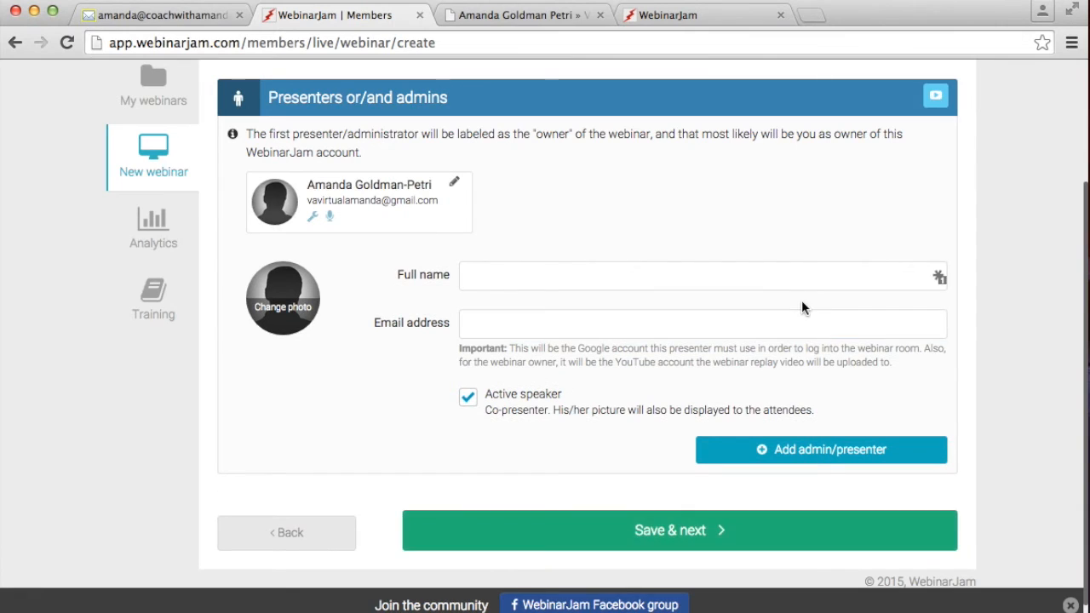
left_click(679, 529)
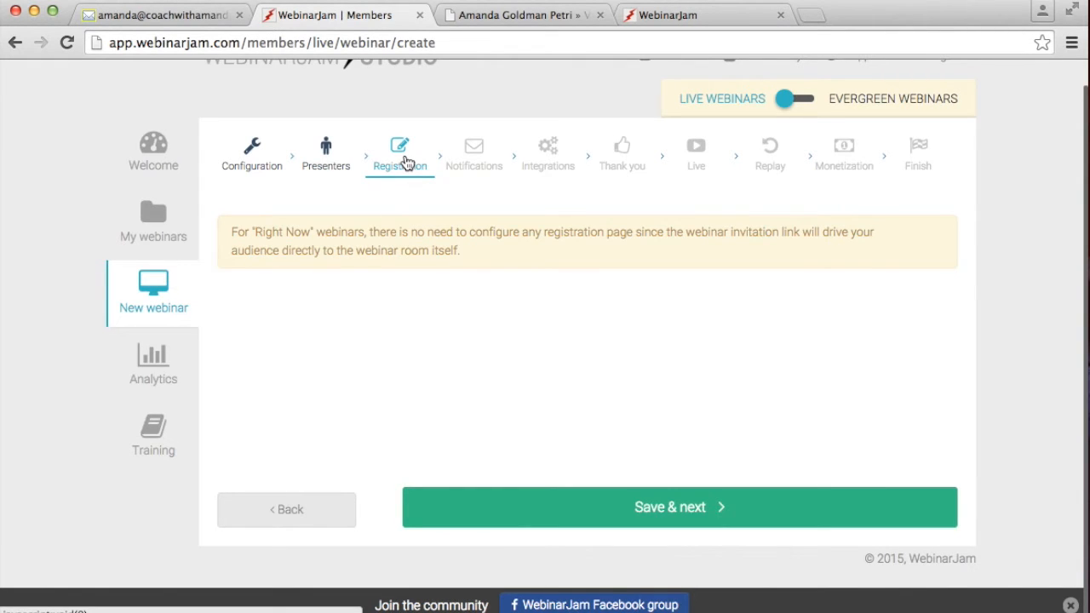
mouse_move(513, 312)
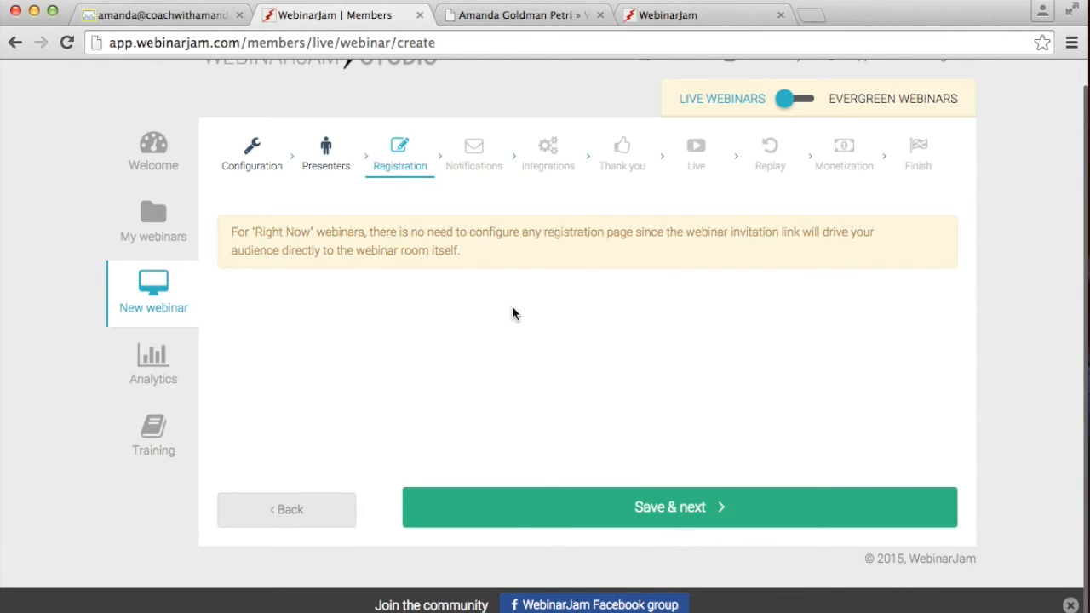
- Save & next past registration, notifications, integrations and thank-you page to the Live step
left_click(473, 153)
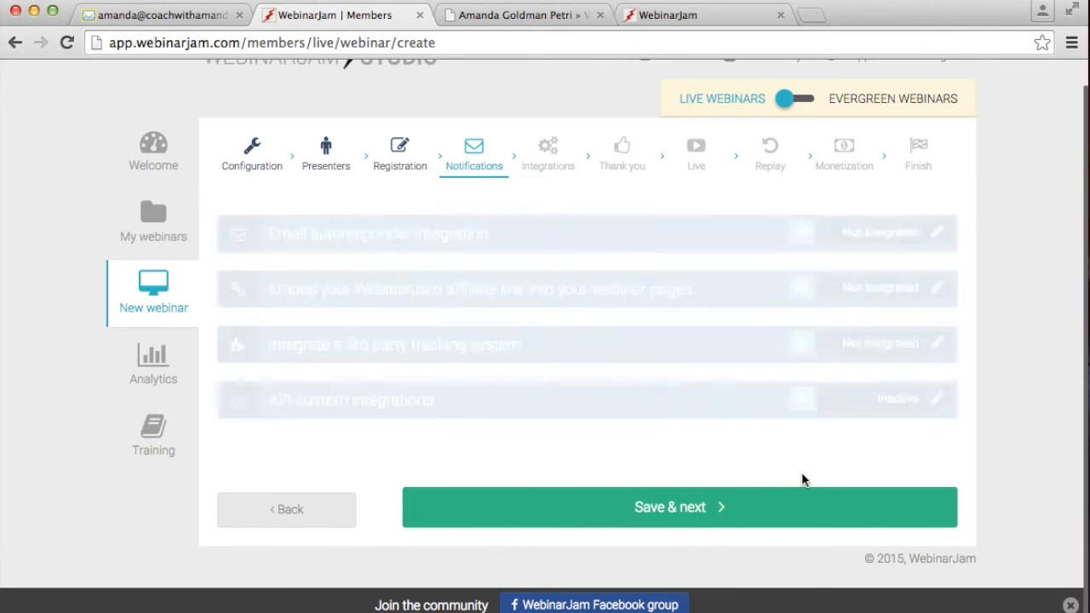
left_click(547, 153)
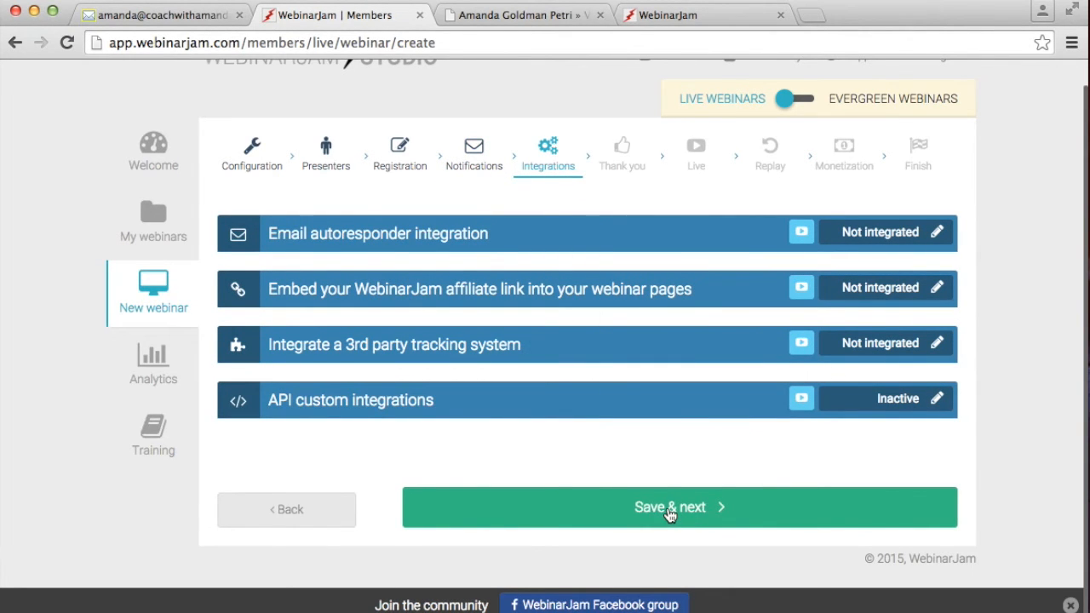
left_click(679, 506)
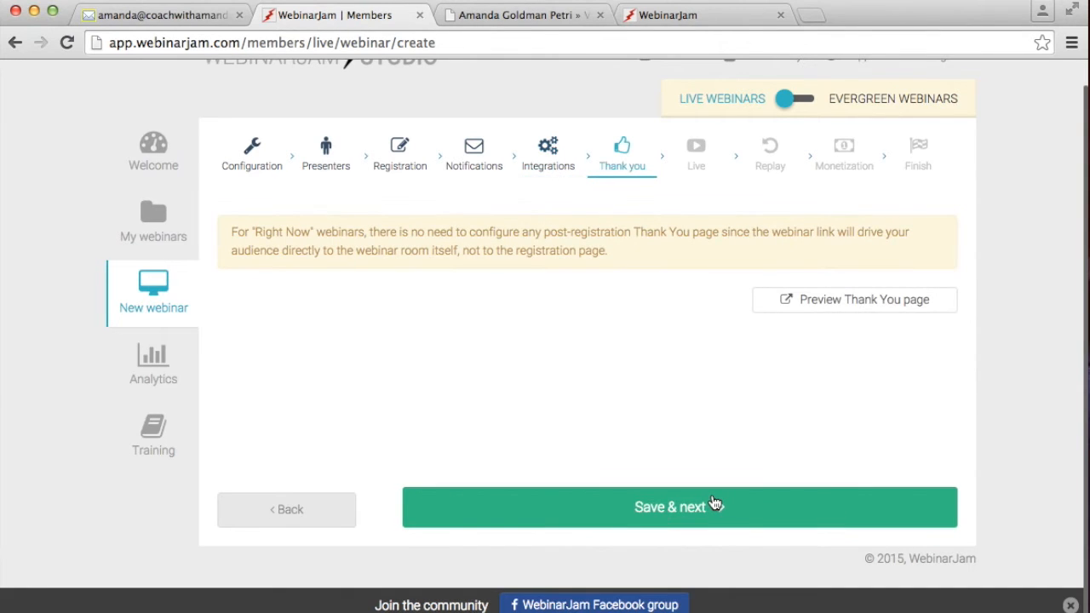
mouse_move(530, 522)
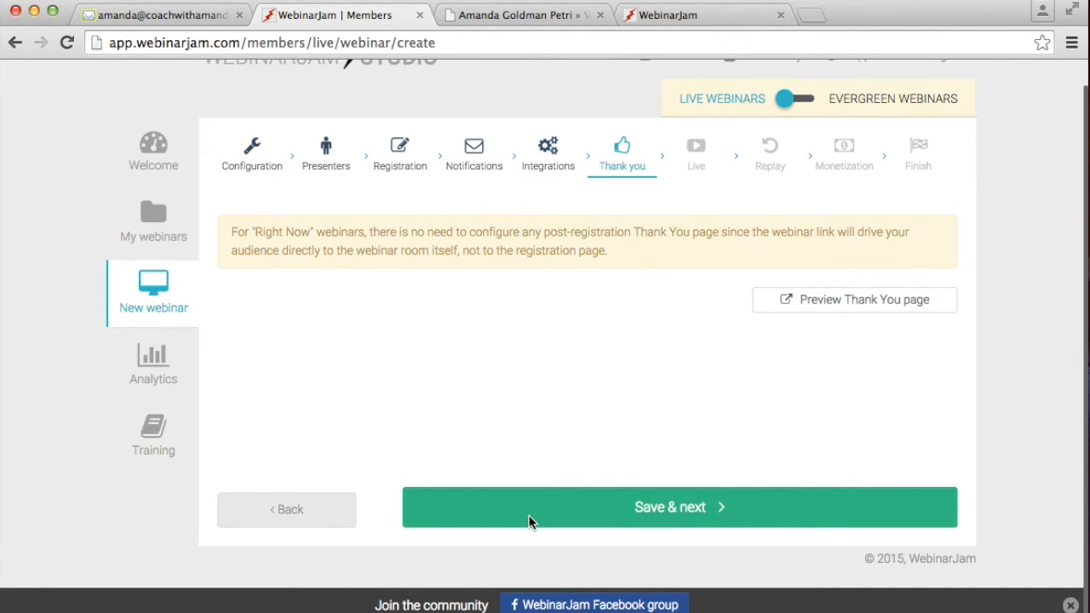
left_click(695, 153)
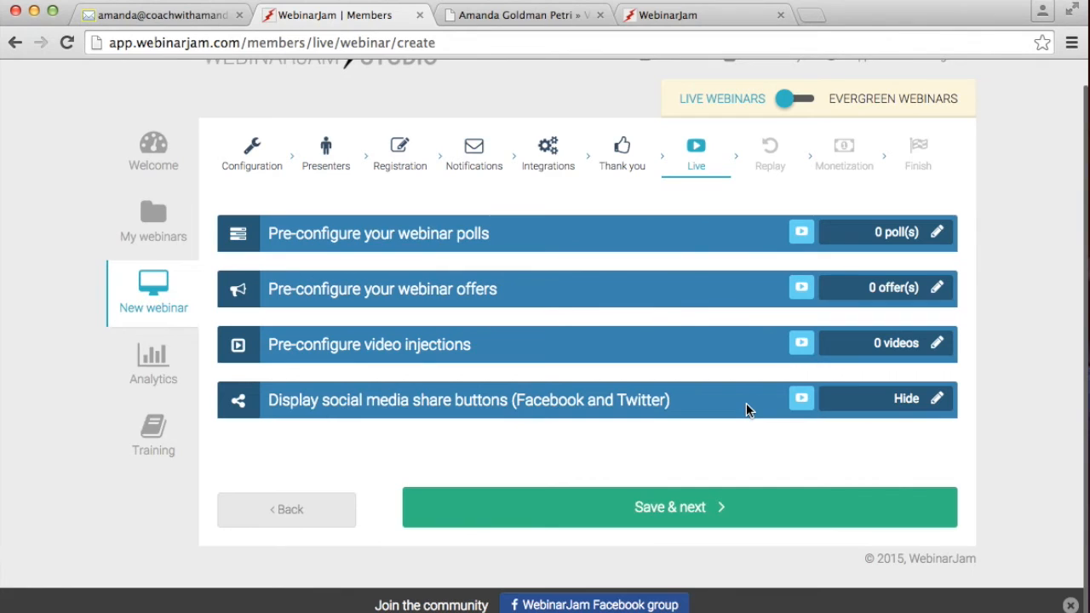
mouse_move(1026, 330)
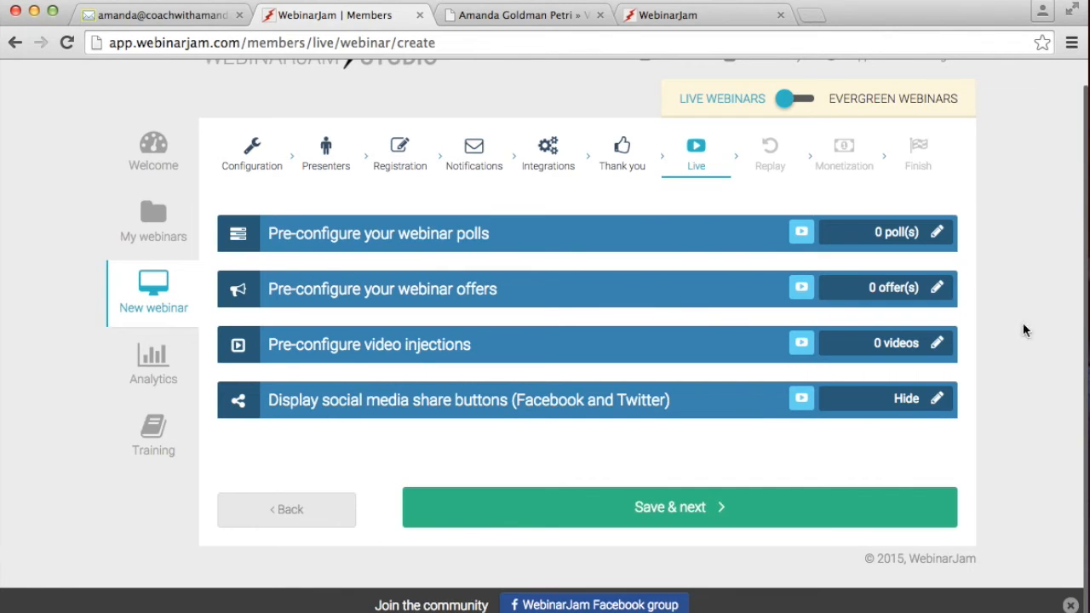
mouse_move(403, 213)
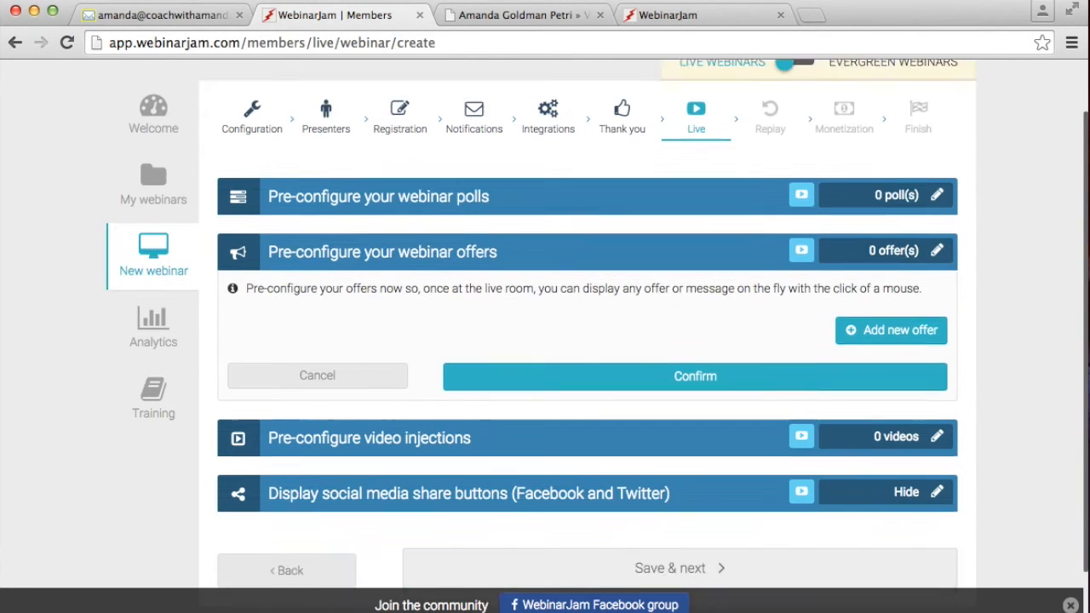
- Save a new offer 'Test' with 'test' button text linking to coachwithamanda.com
left_click(891, 330)
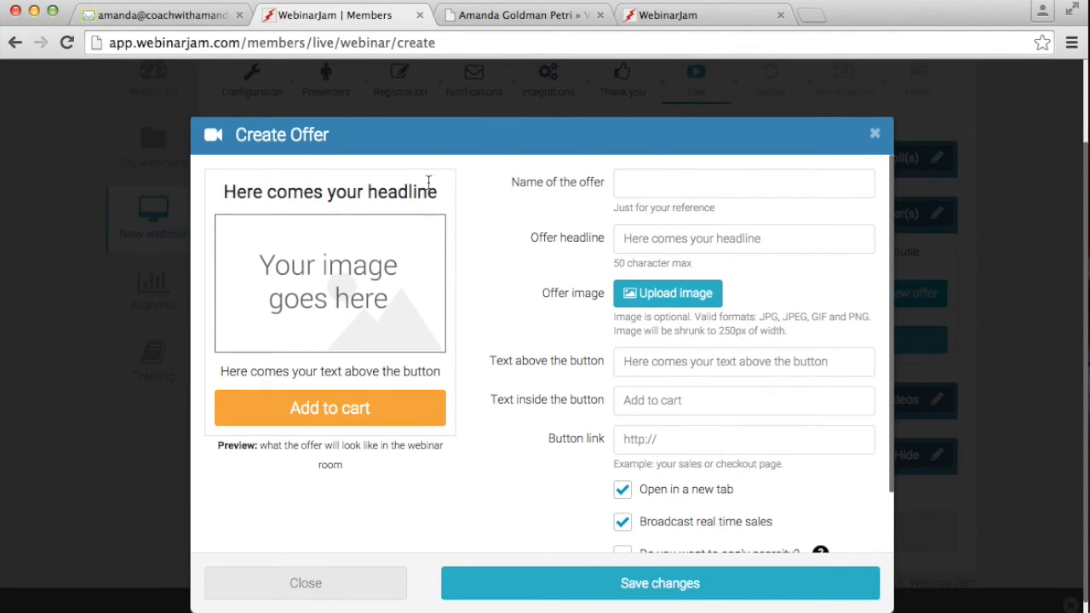
type("Test")
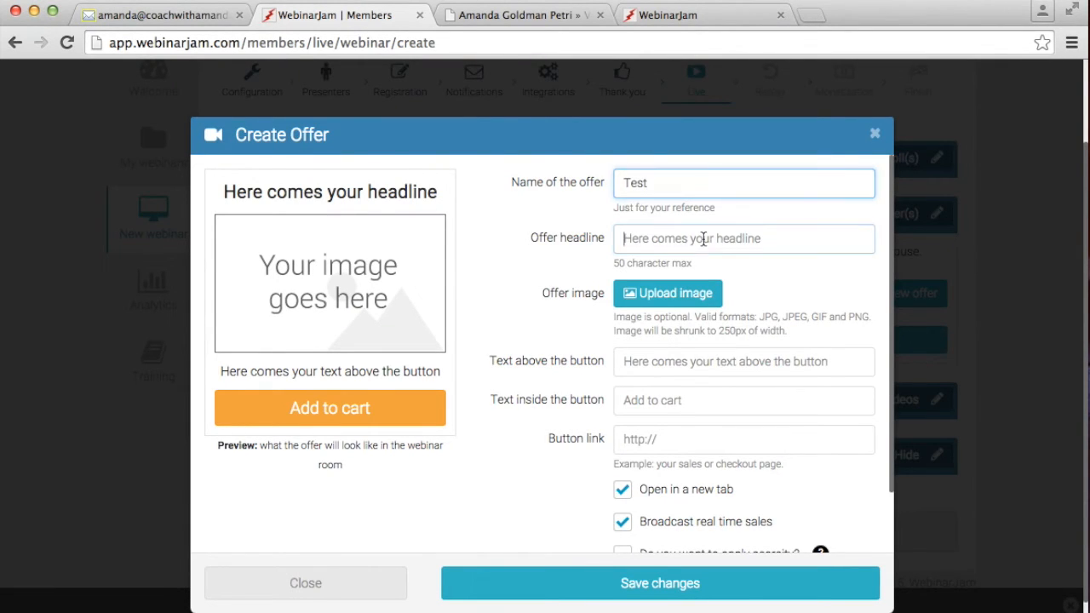
left_click(743, 400)
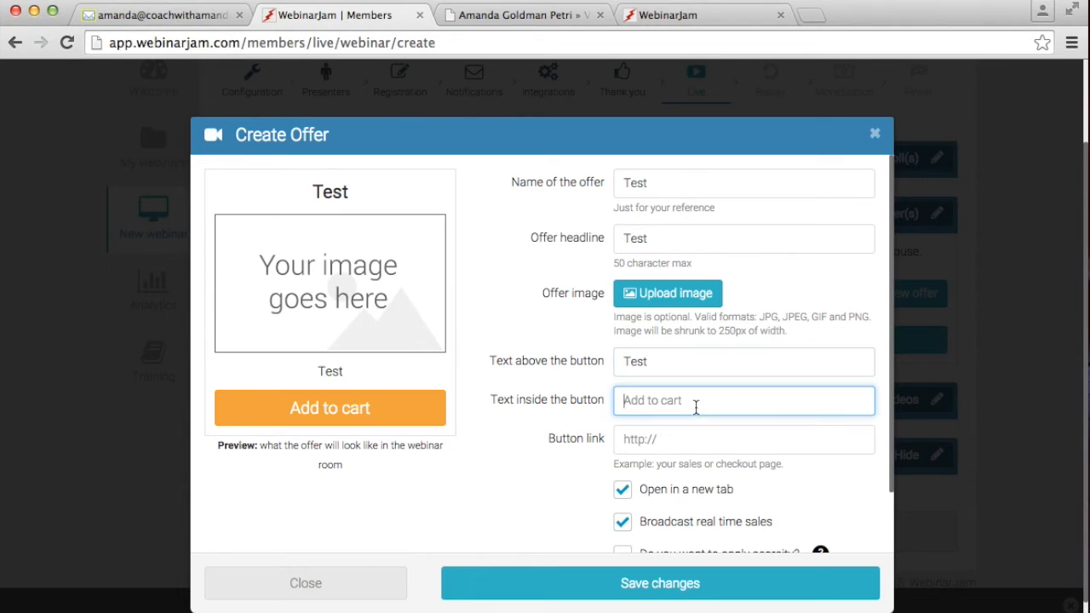
type("test")
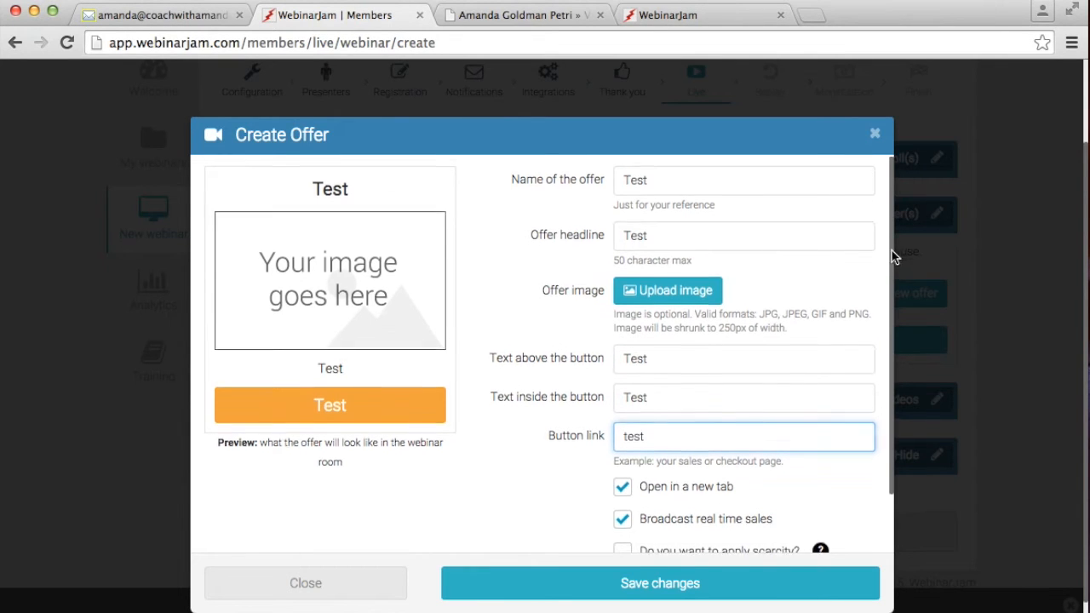
scroll("down", 3)
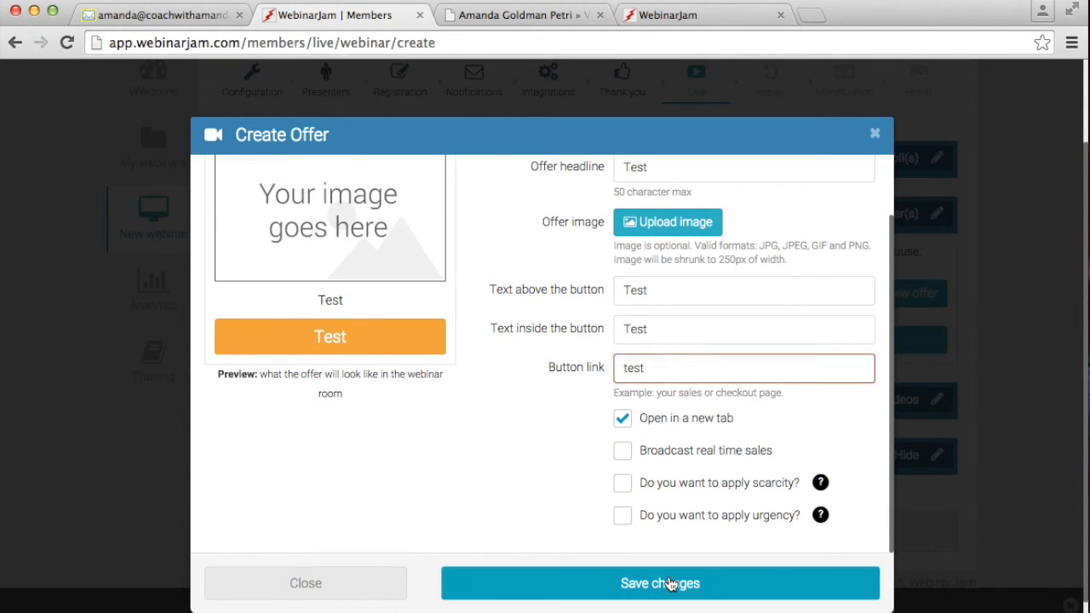
type(".com")
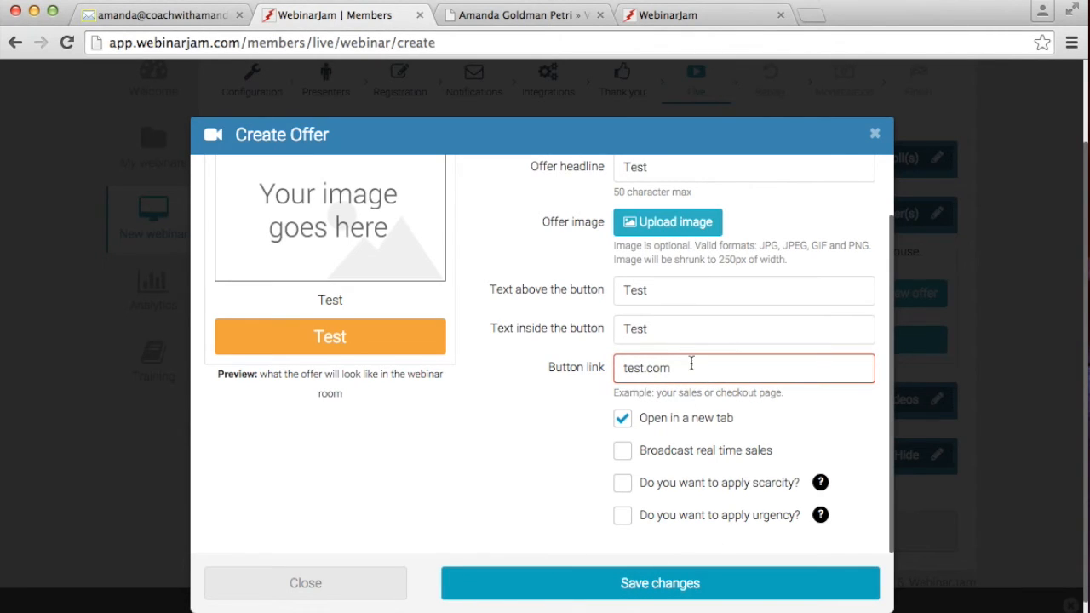
type("coachwithamanda.com")
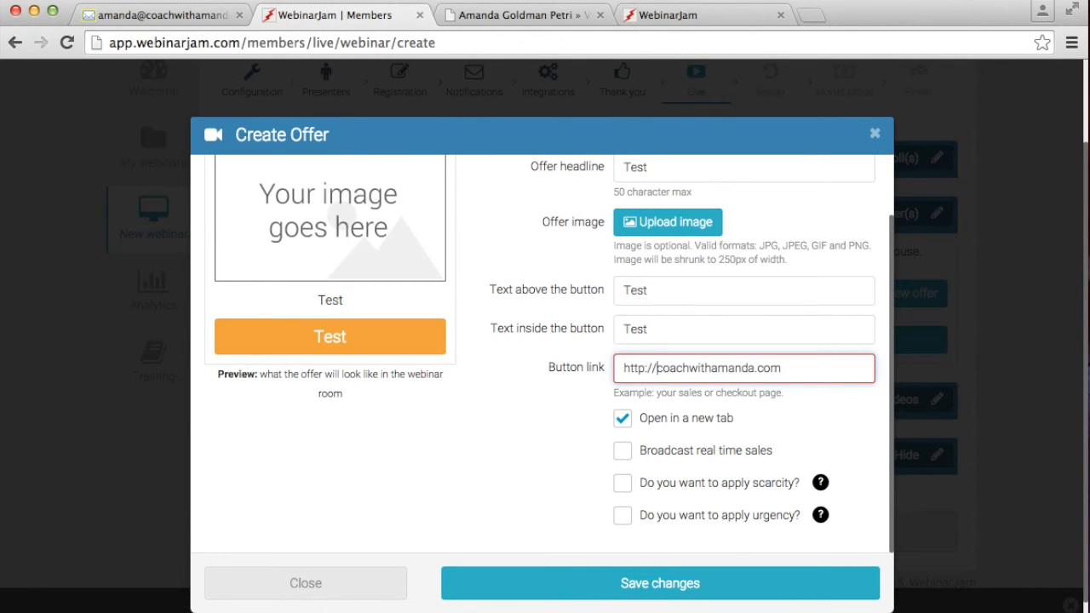
left_click(660, 582)
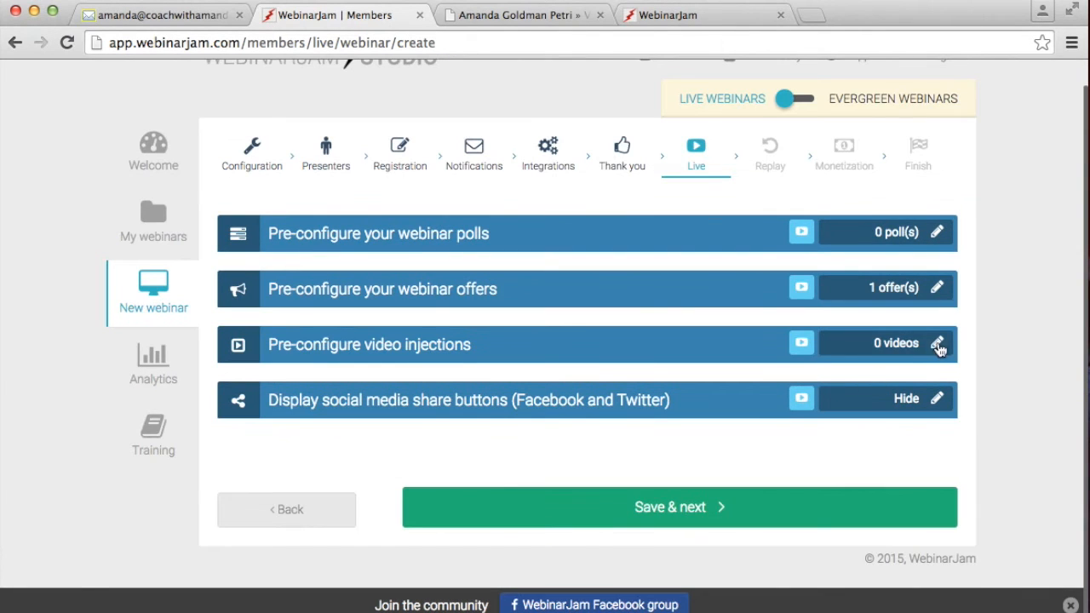
- Start a new video injection named 'Test', ready for its video URL
left_click(937, 344)
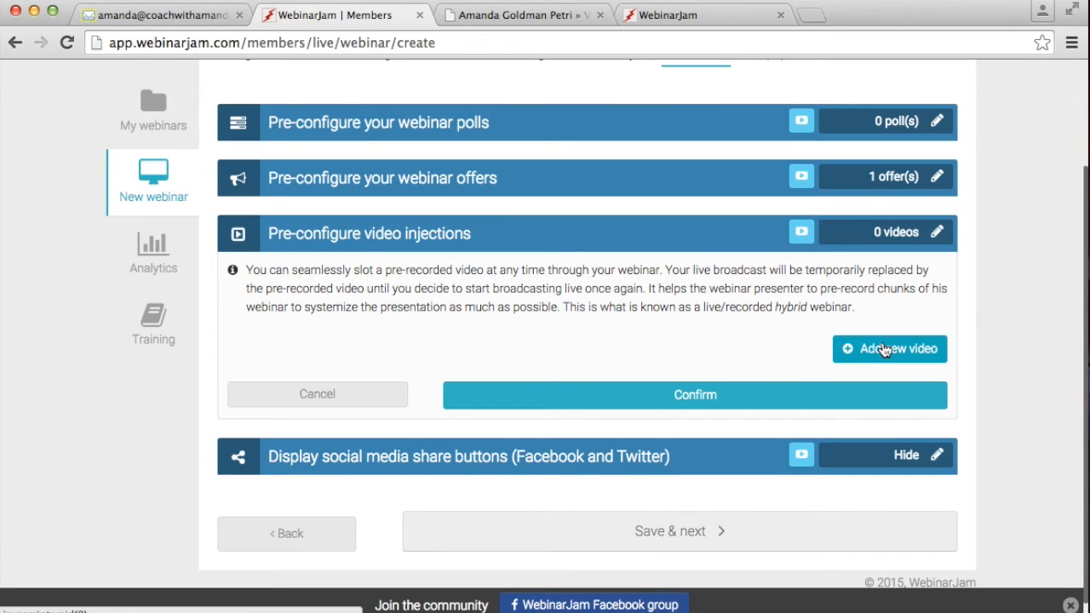
left_click(889, 349)
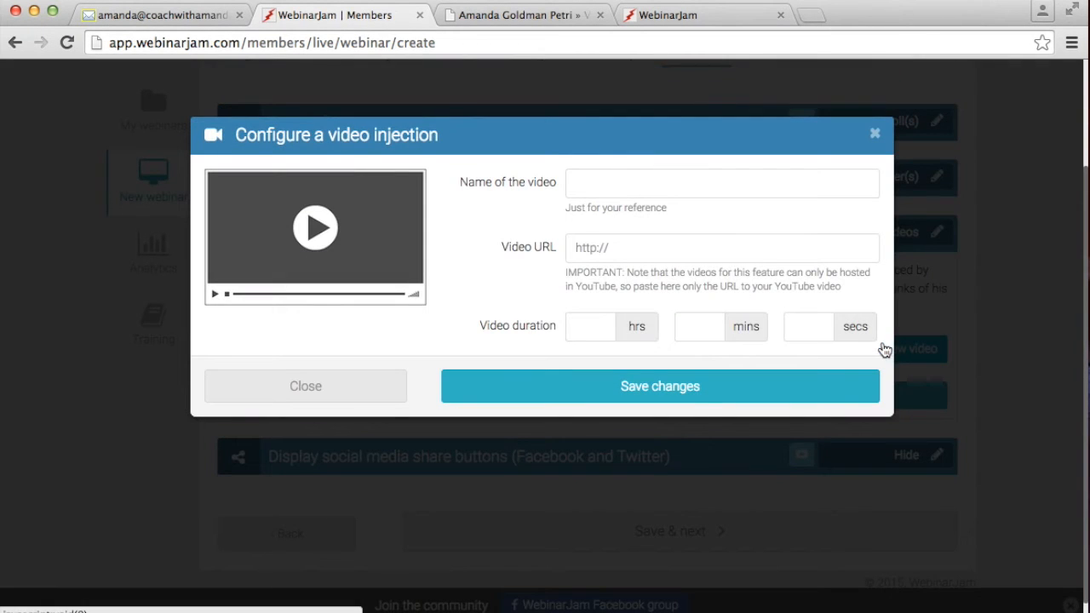
type("Test")
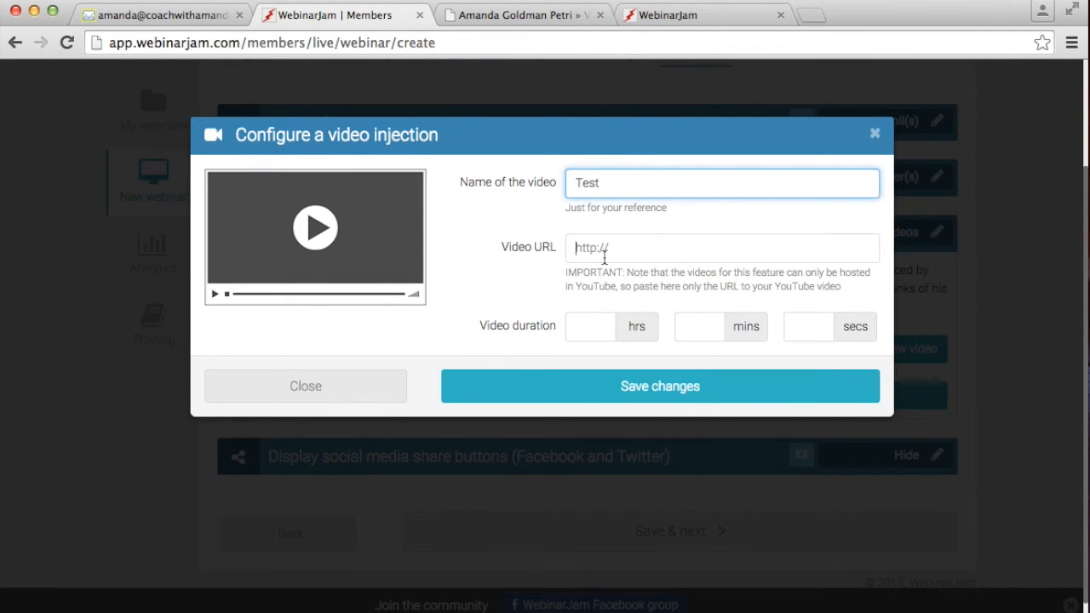
left_click(721, 247)
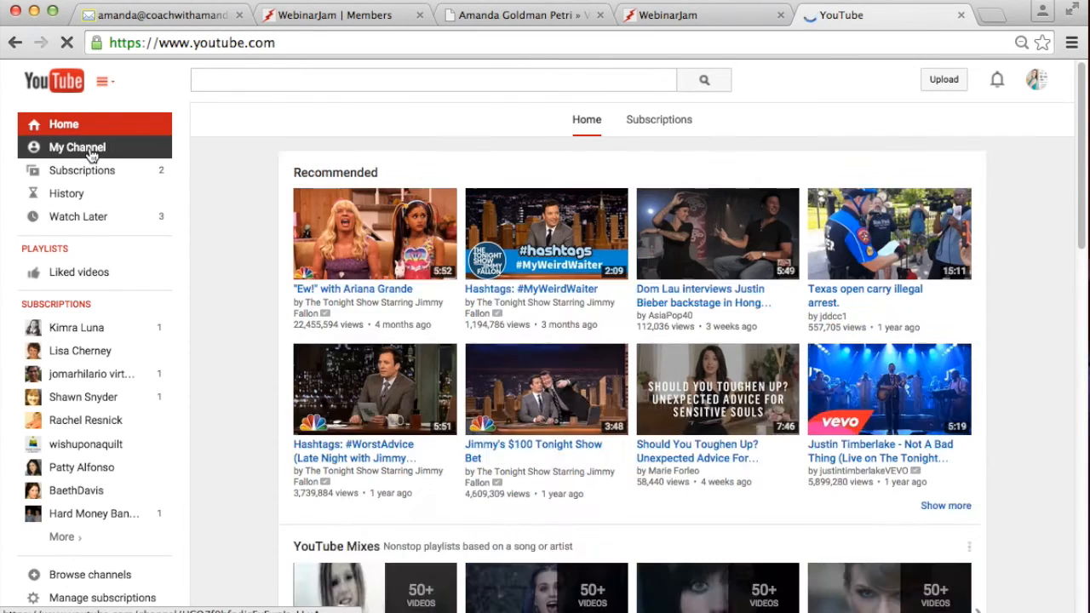
- Open the 2:38 dance video from her YouTube channel to copy its watch link
left_click(77, 146)
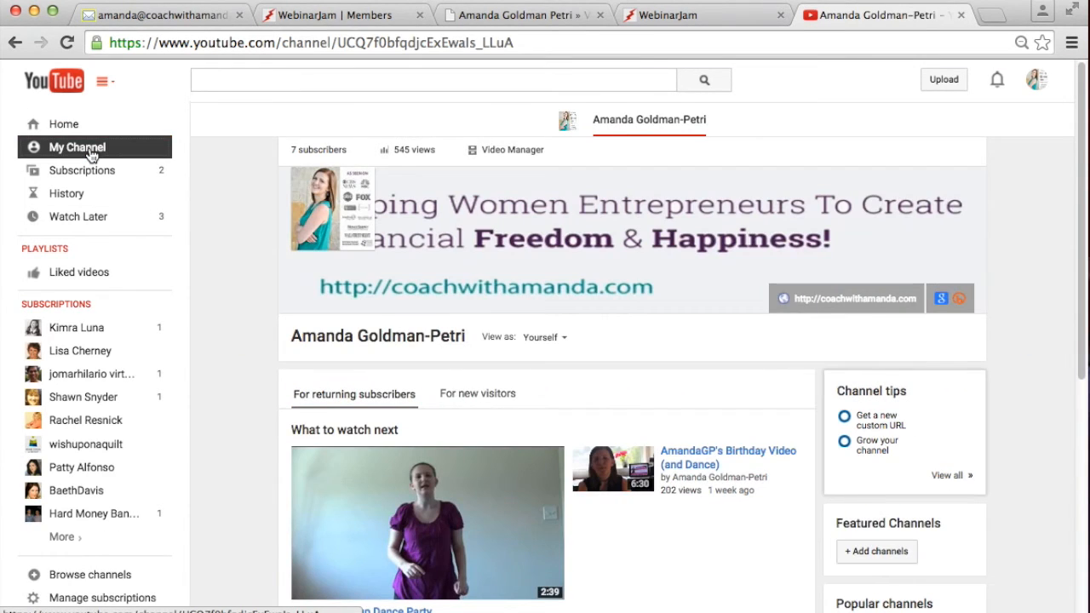
left_click(426, 523)
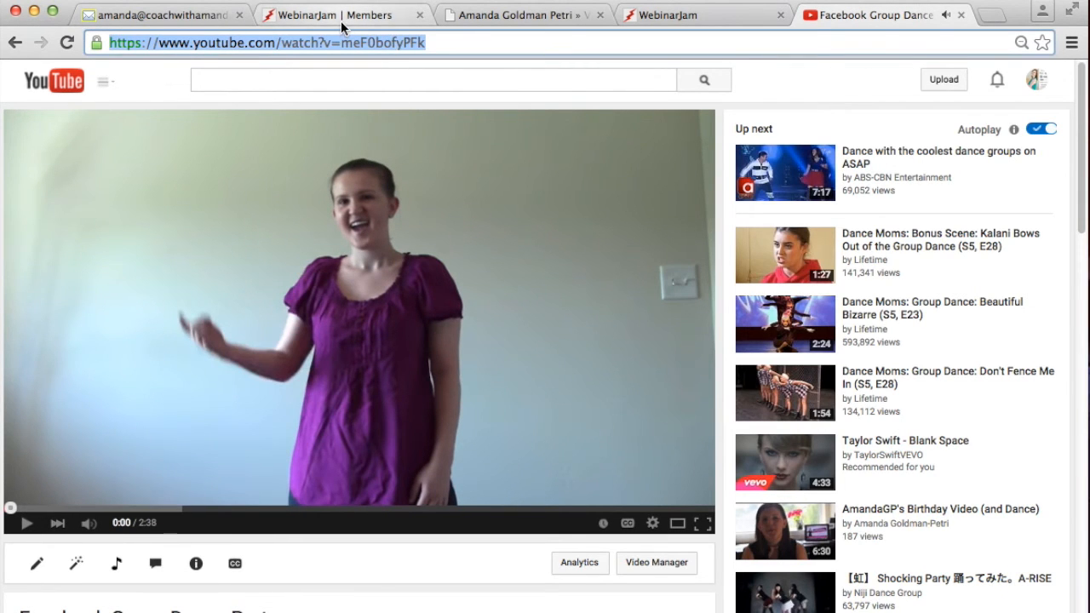
mouse_move(341, 15)
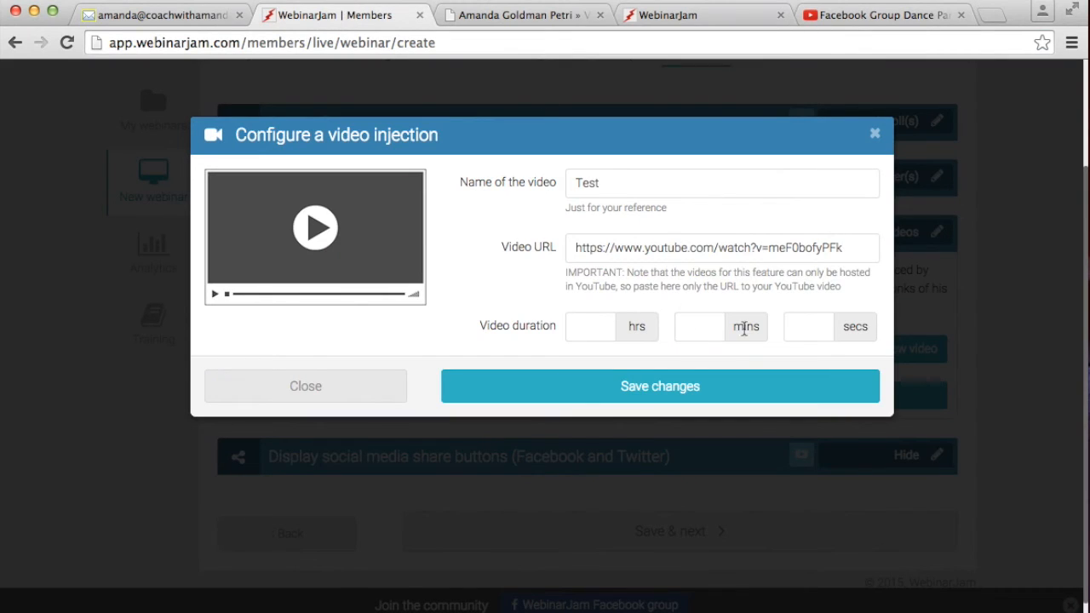
- Save the Test injection with a 2 min 40 sec duration and confirm video injections
type("2")
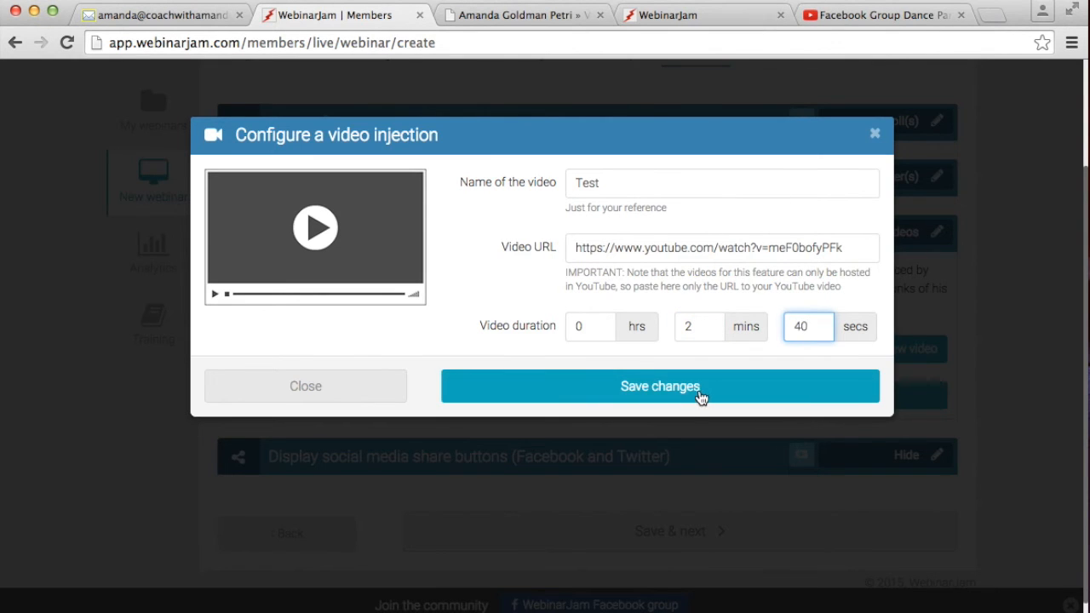
left_click(659, 386)
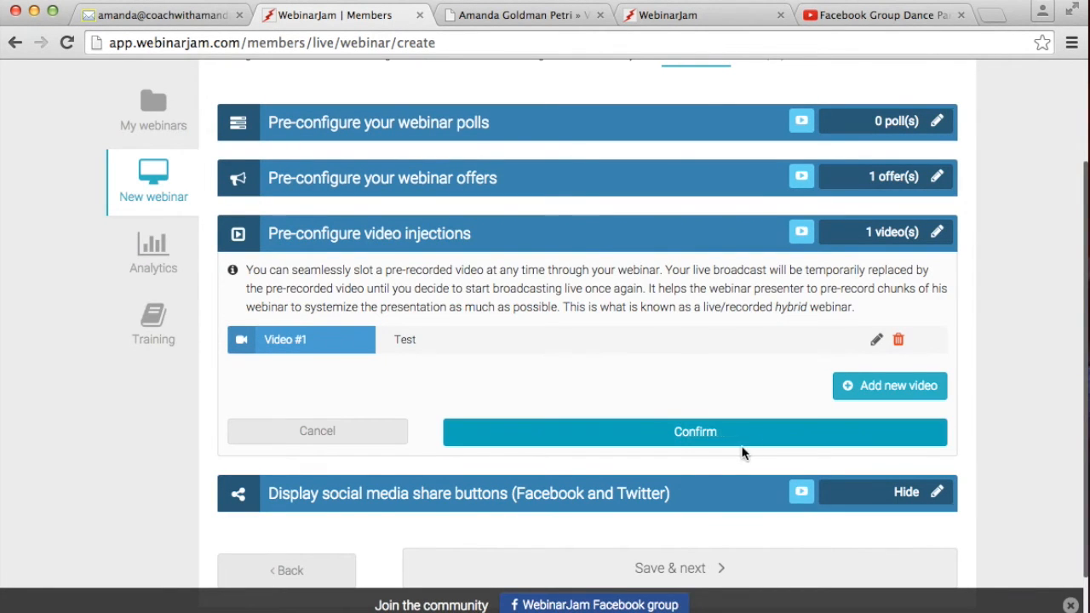
left_click(694, 431)
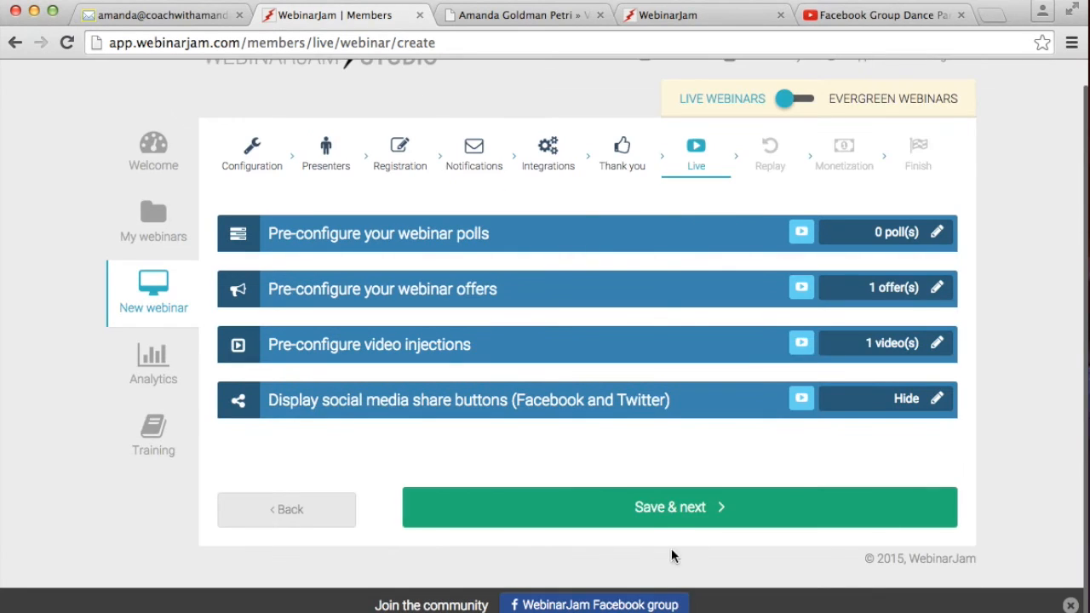
- Save through Live, Replay and Monetization to finish creating the webinar
left_click(769, 153)
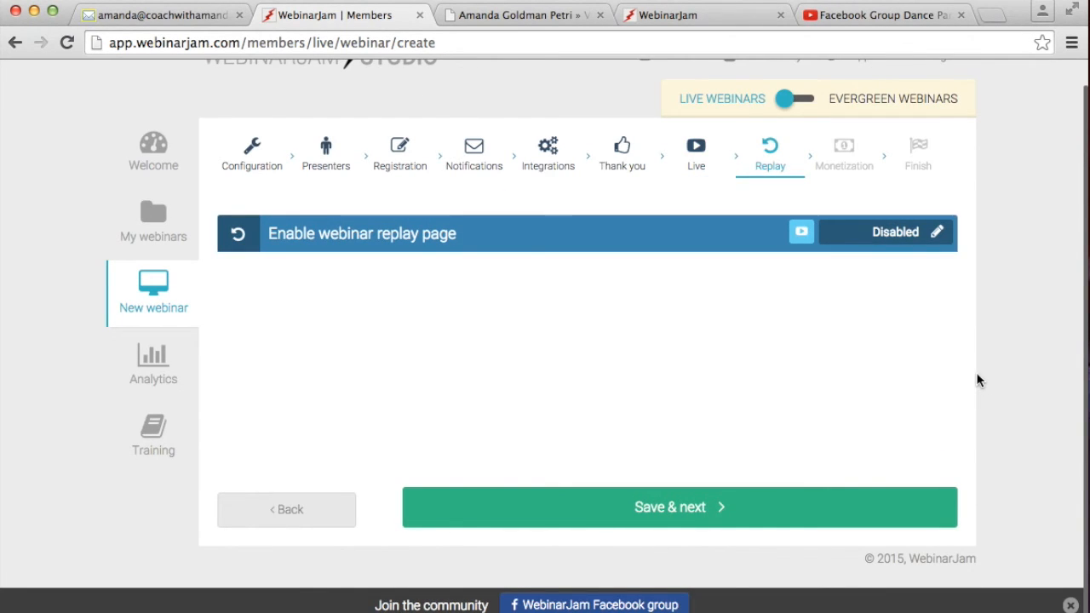
mouse_move(776, 576)
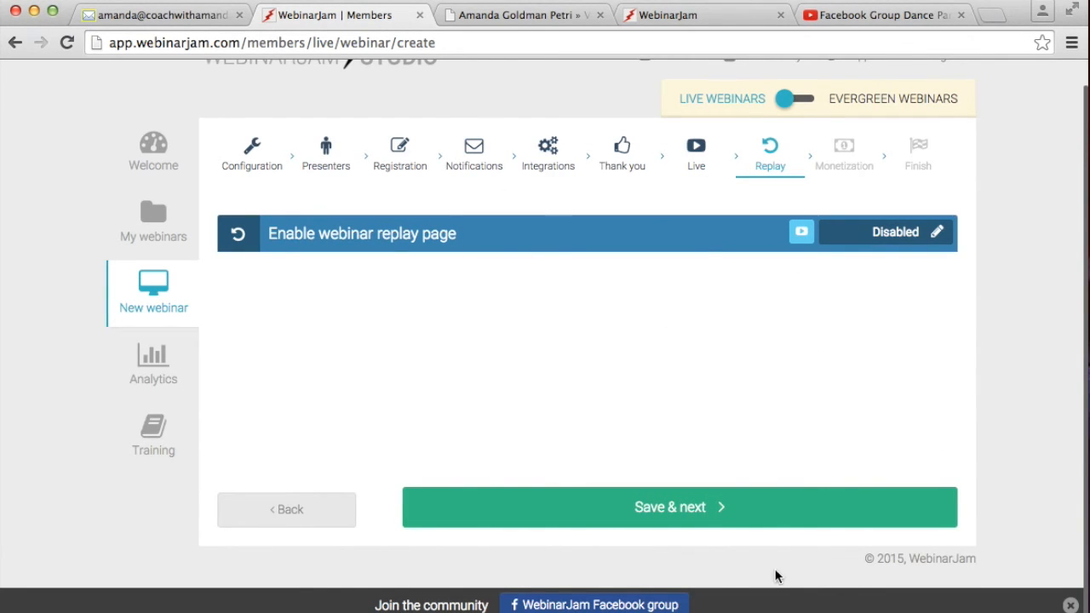
left_click(843, 153)
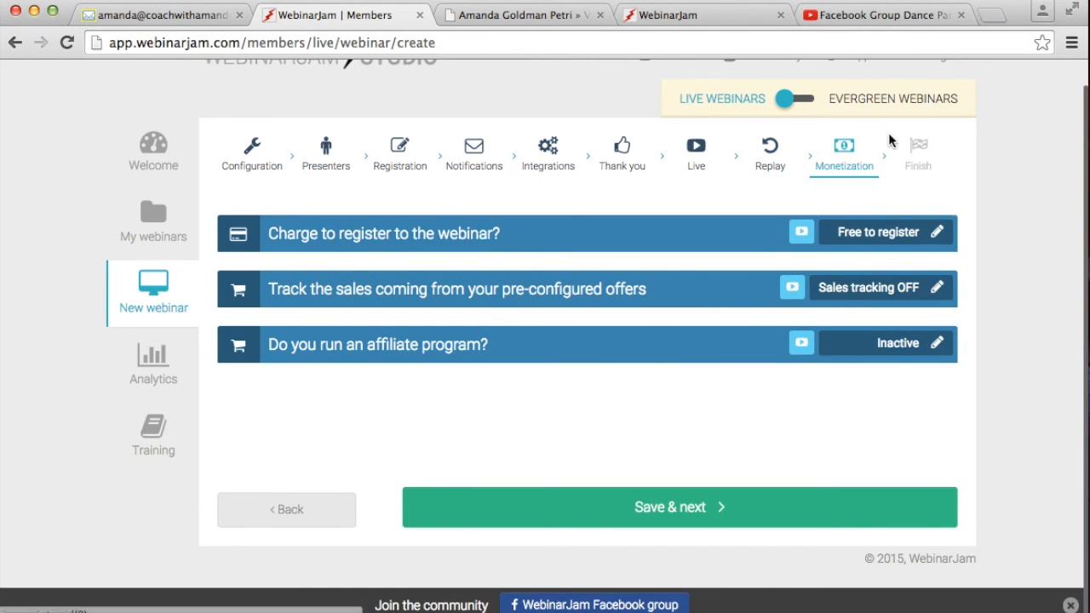
left_click(678, 507)
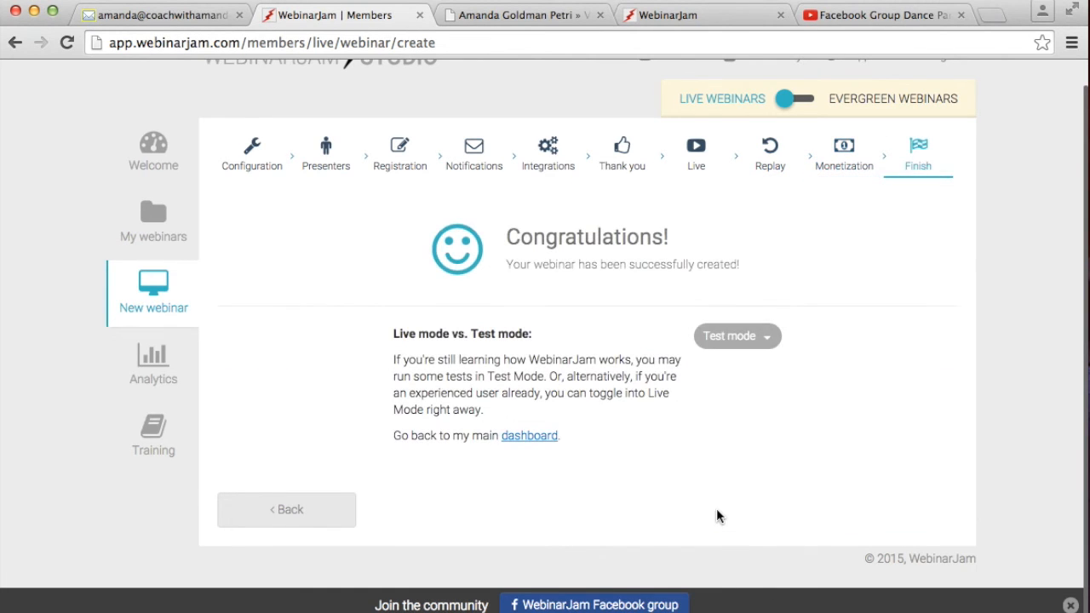
mouse_move(783, 387)
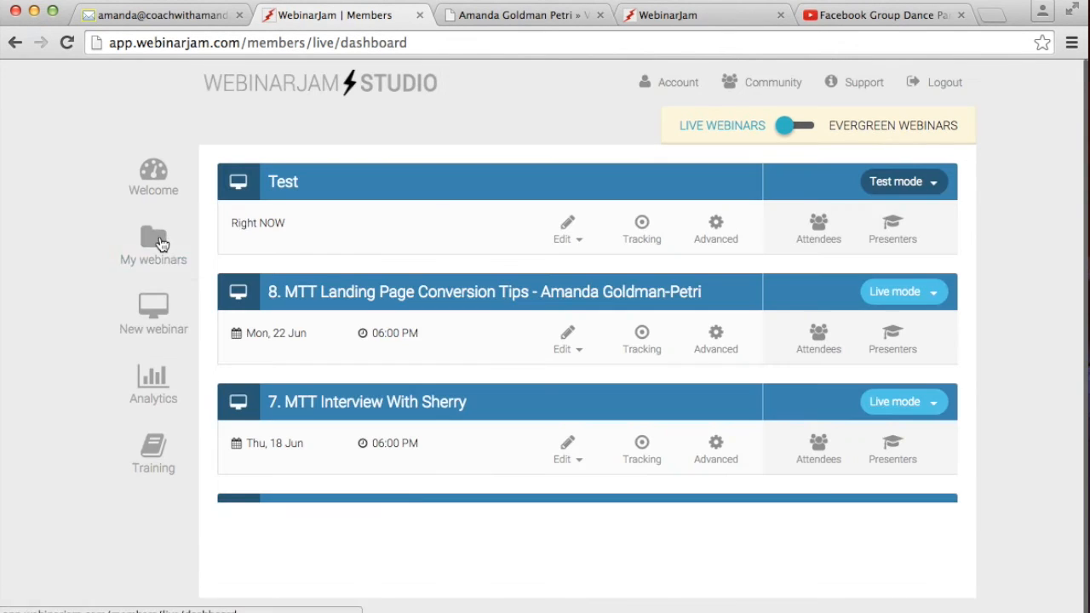
- Switch the Test webinar from its current mode to Live mode
left_click(895, 182)
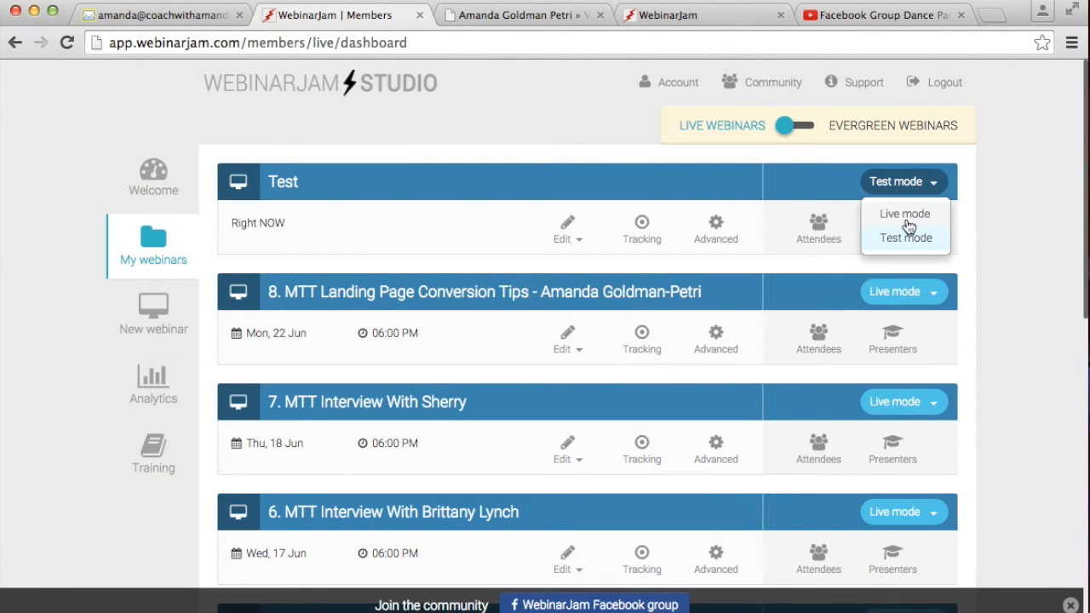
left_click(904, 214)
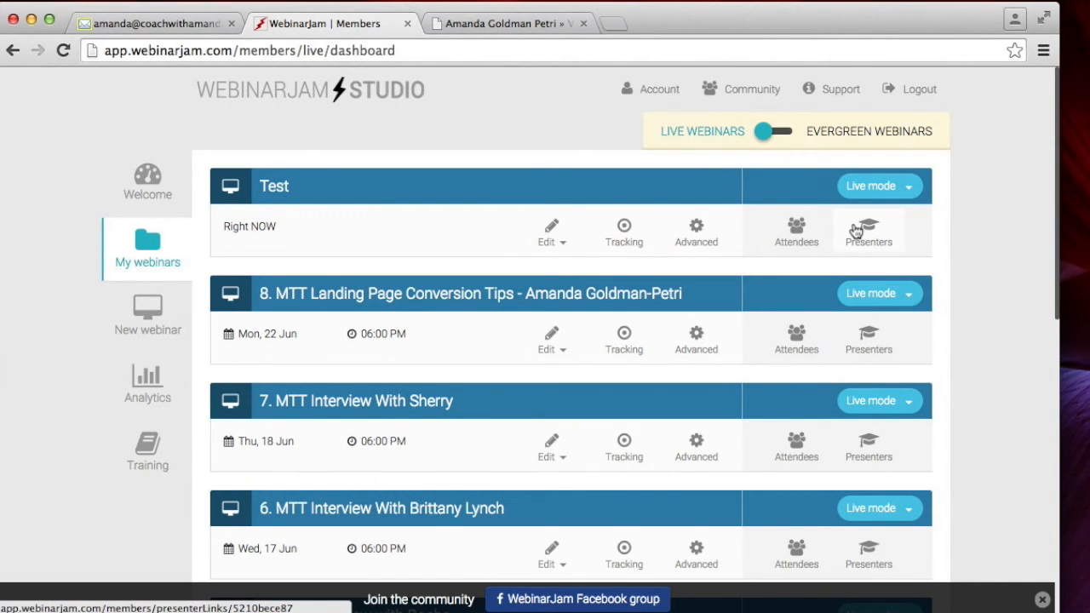
- Reveal the Test webinar's presenter links and copy the live room URL for a new tab
left_click(868, 230)
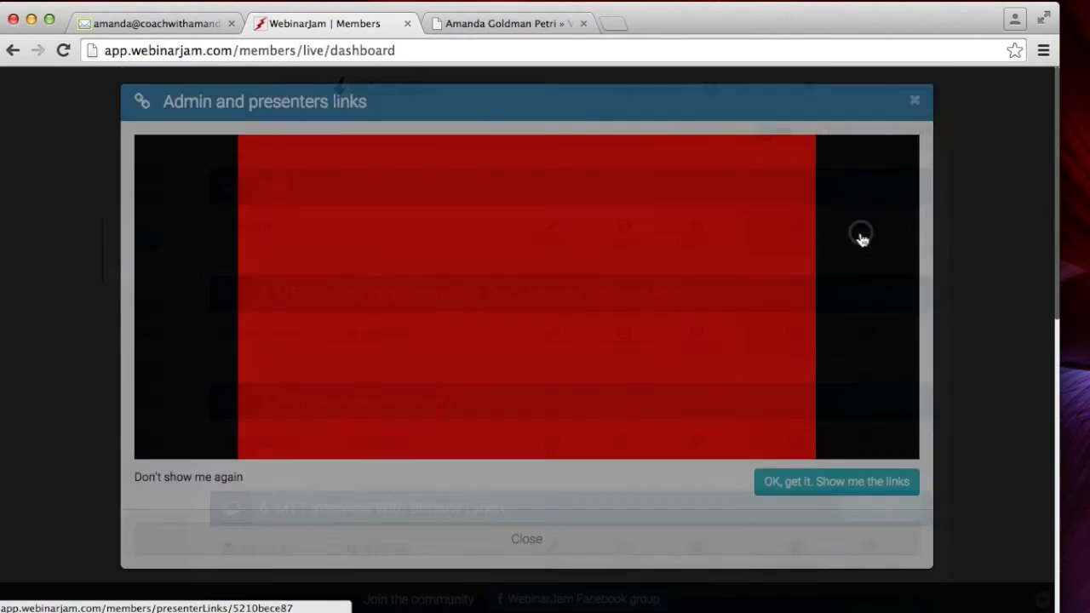
left_click(835, 481)
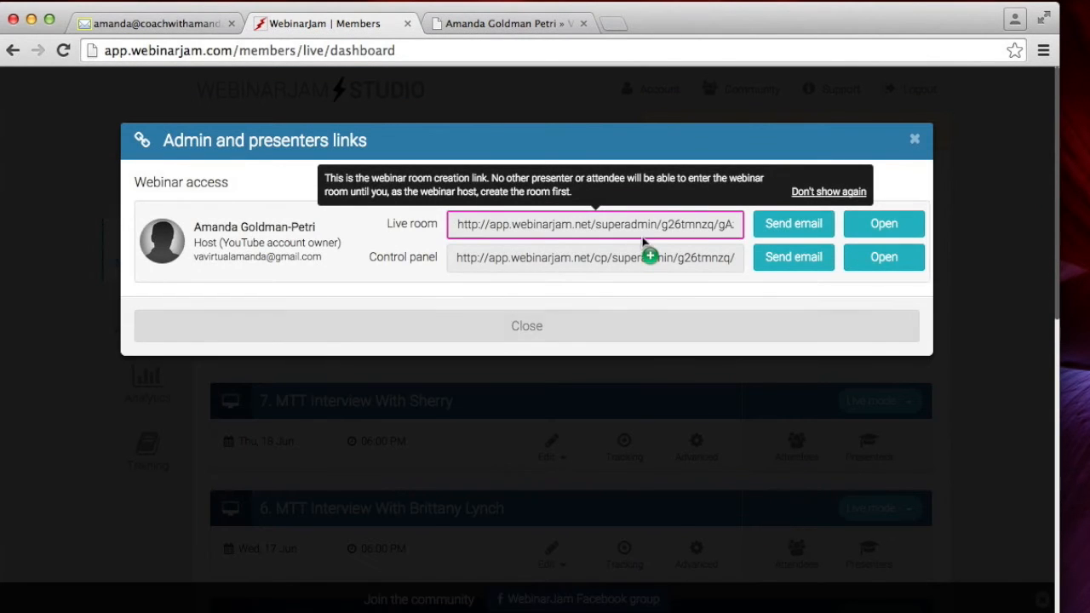
double_click(623, 224)
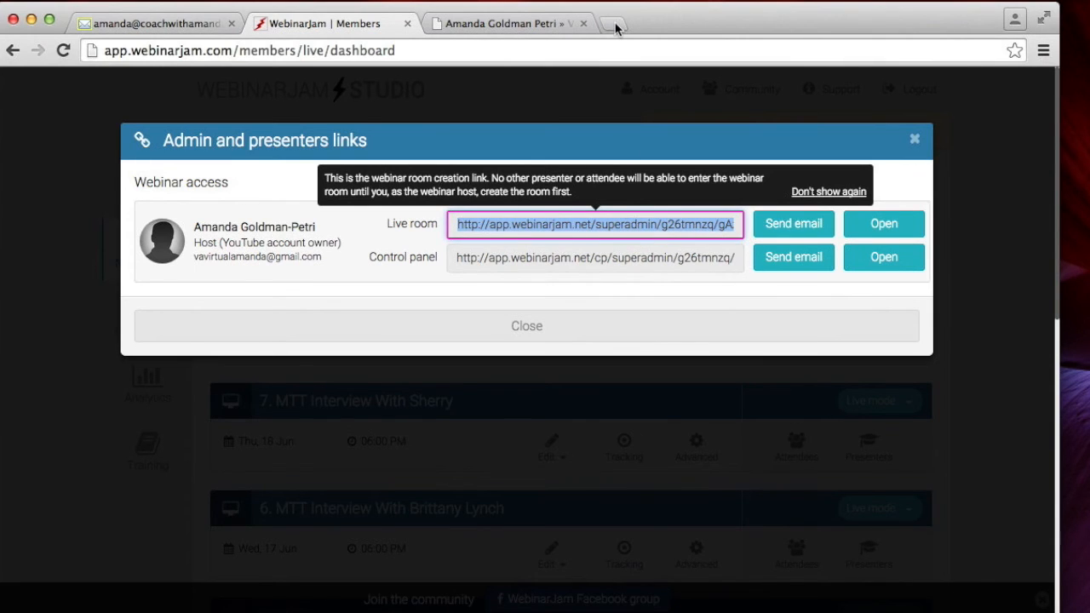
mouse_move(613, 23)
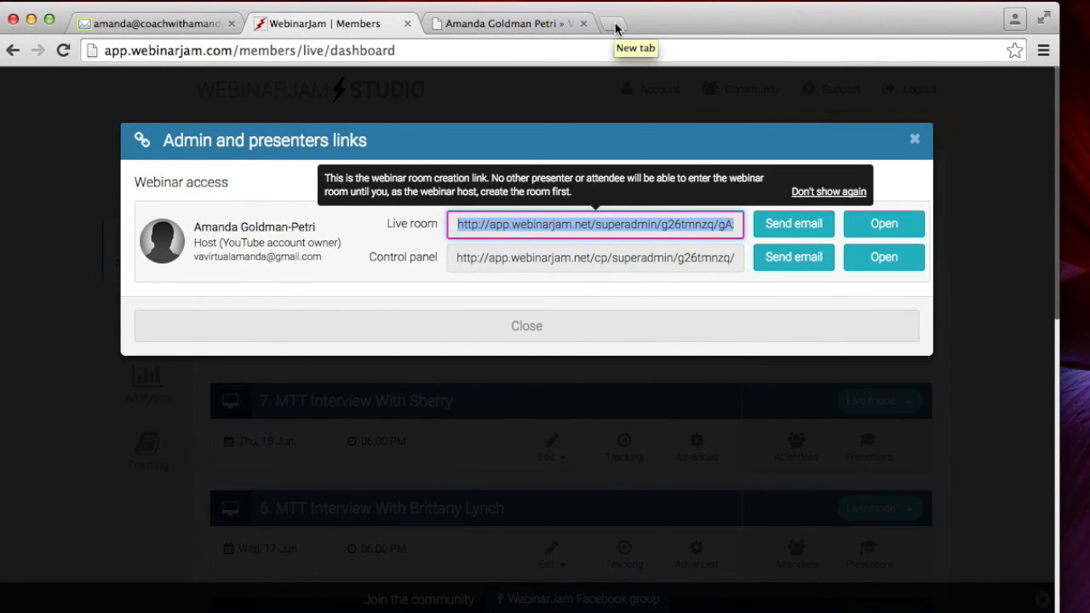
left_click(613, 19)
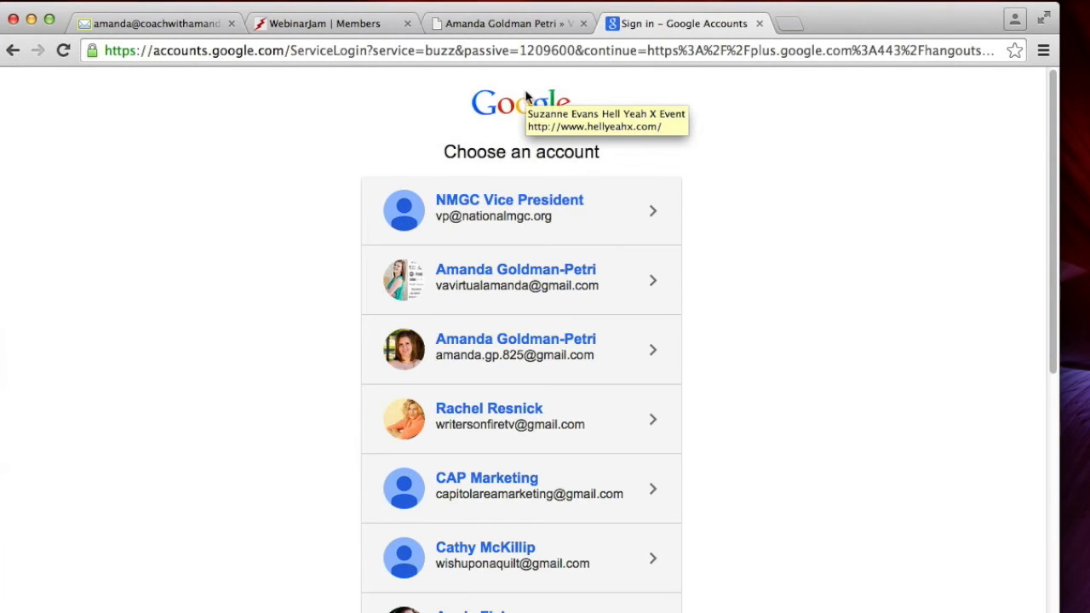
- Sign in as the host Google account and start the Hangout On Air
left_click(515, 279)
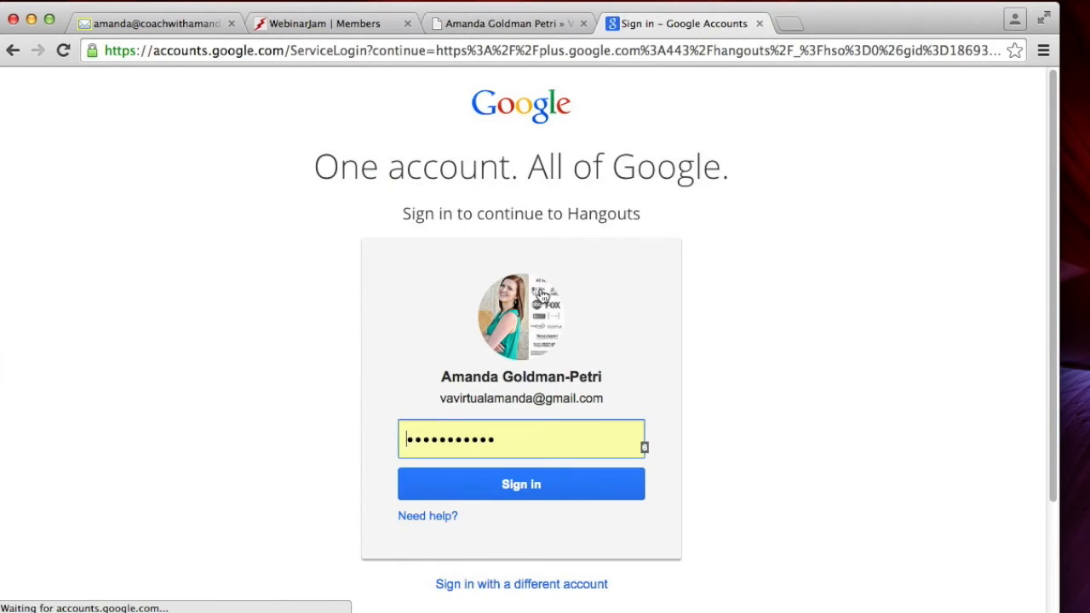
left_click(521, 483)
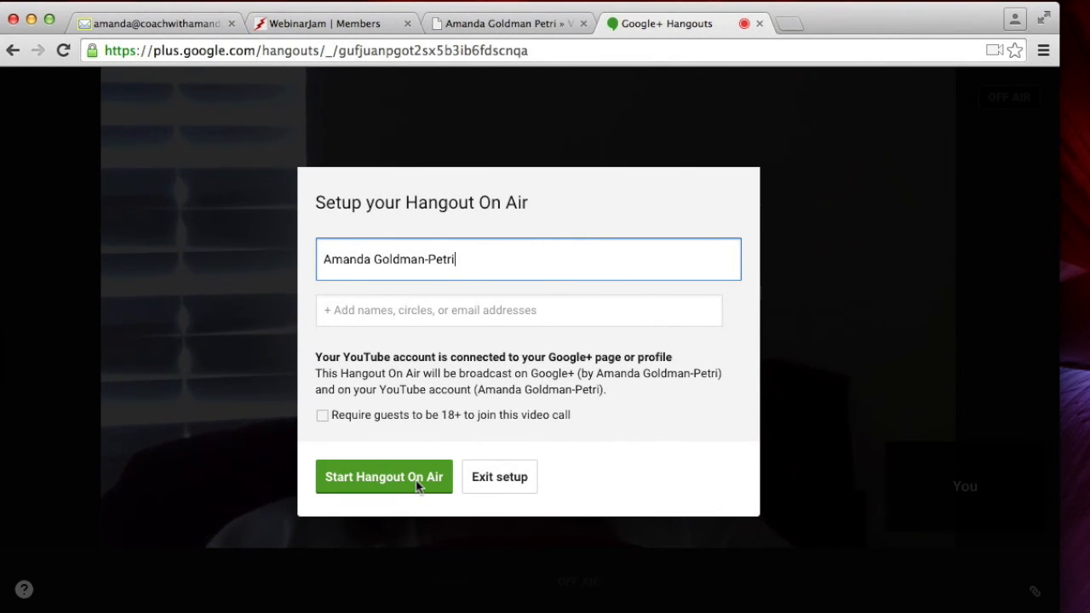
left_click(383, 476)
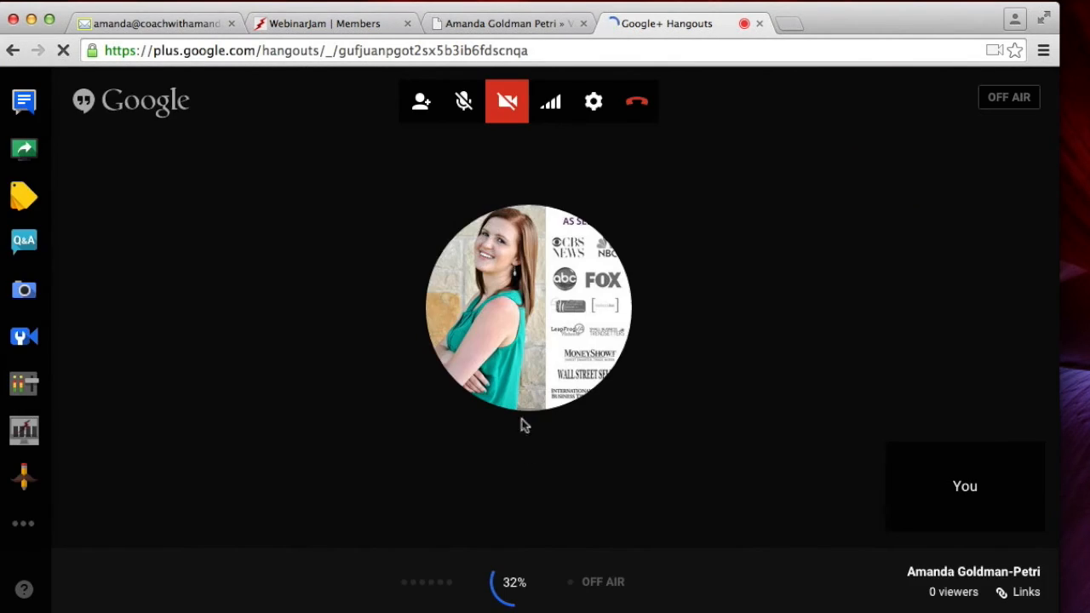
mouse_move(532, 566)
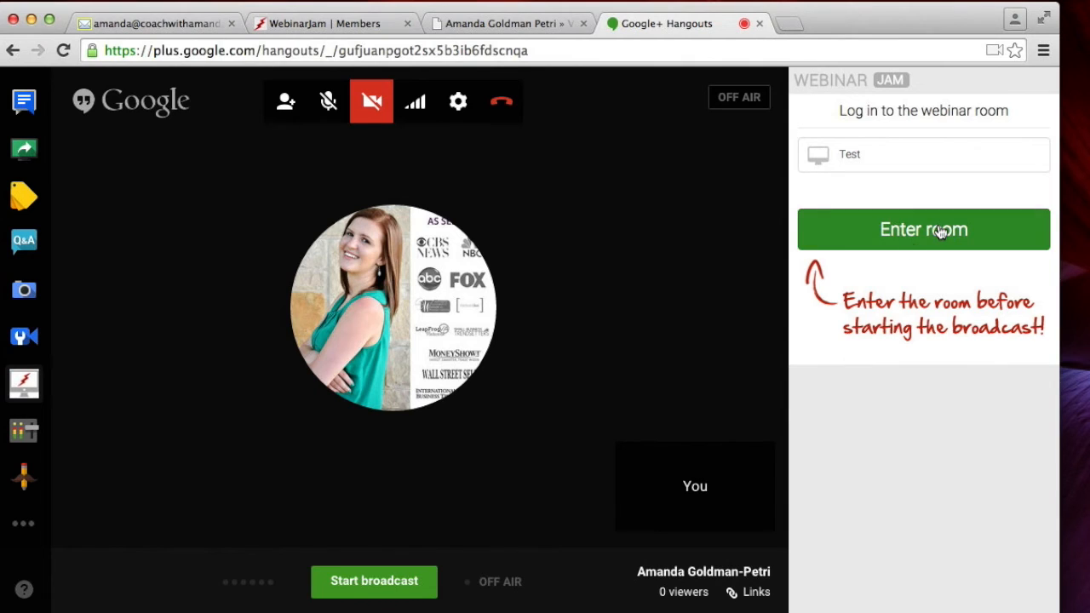
mouse_move(374, 581)
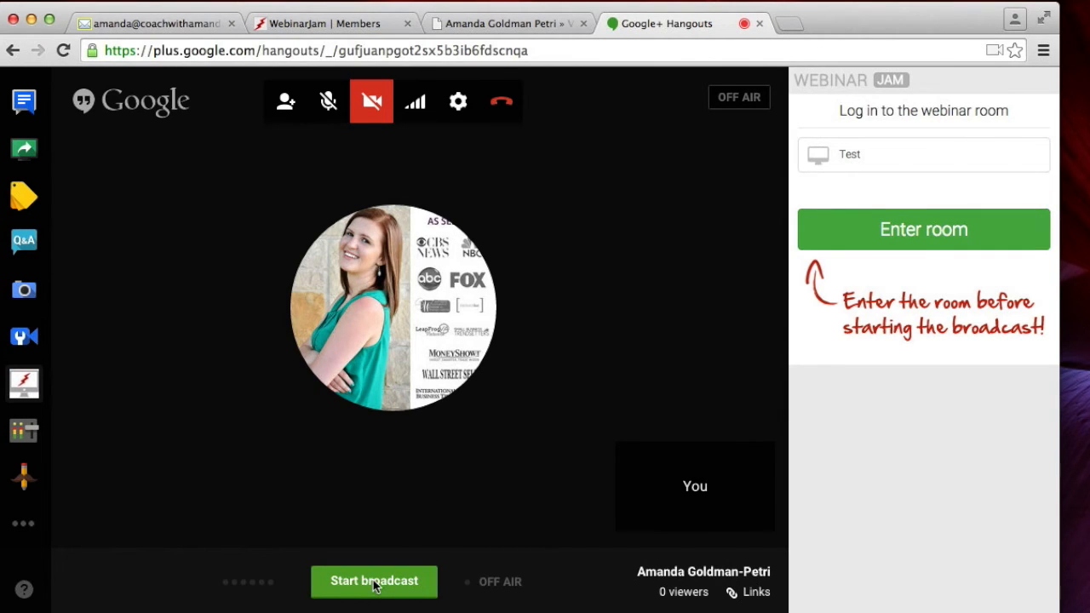
- Broadcast the hangout publicly, enter the Test webinar room, and return to the WebinarJam dashboard
left_click(374, 581)
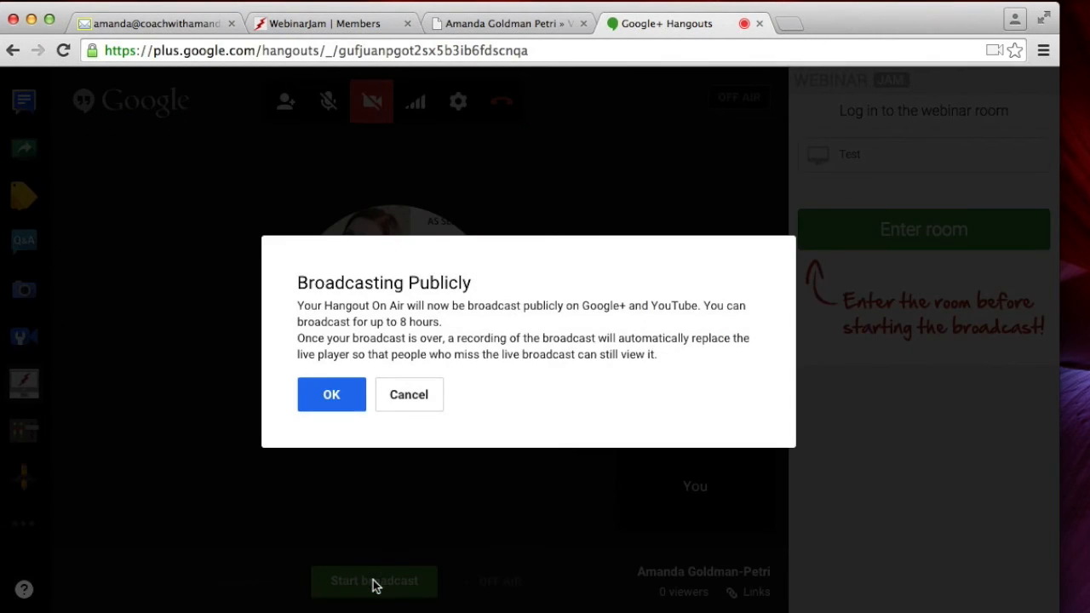
left_click(331, 394)
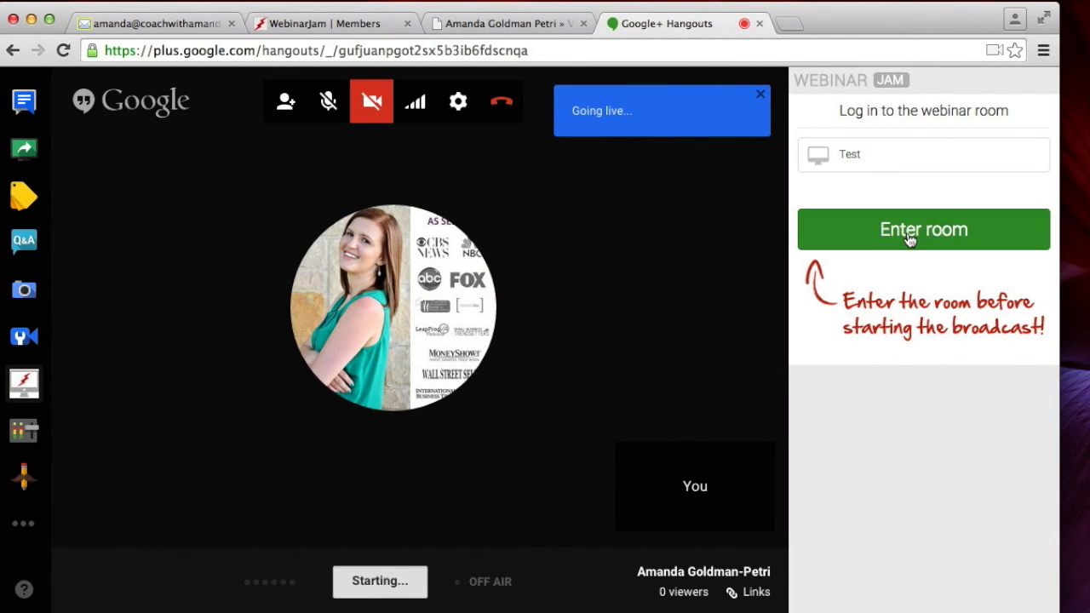
left_click(922, 229)
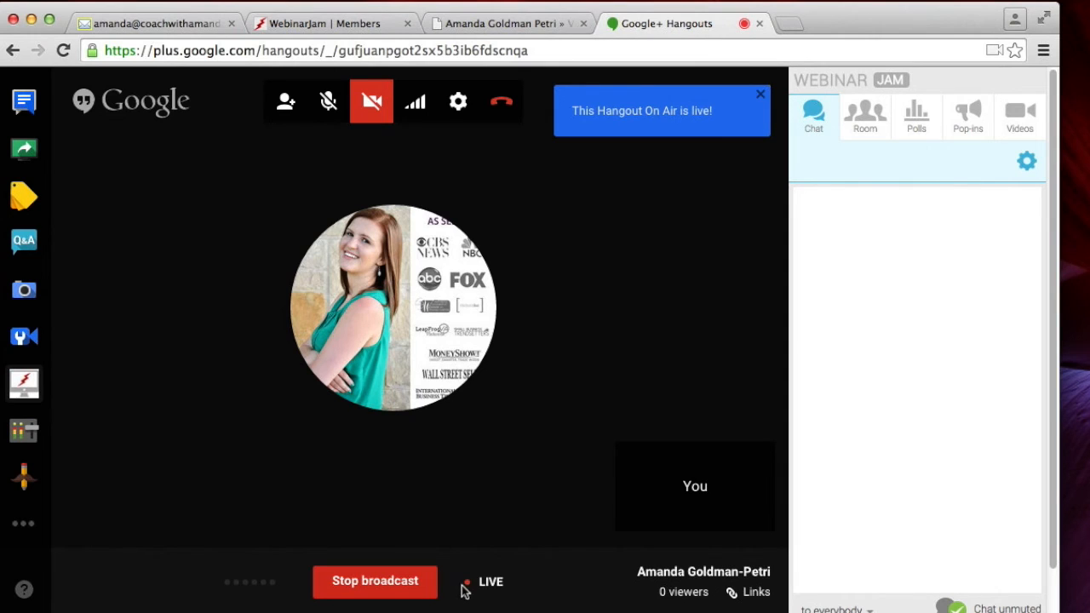
left_click(332, 23)
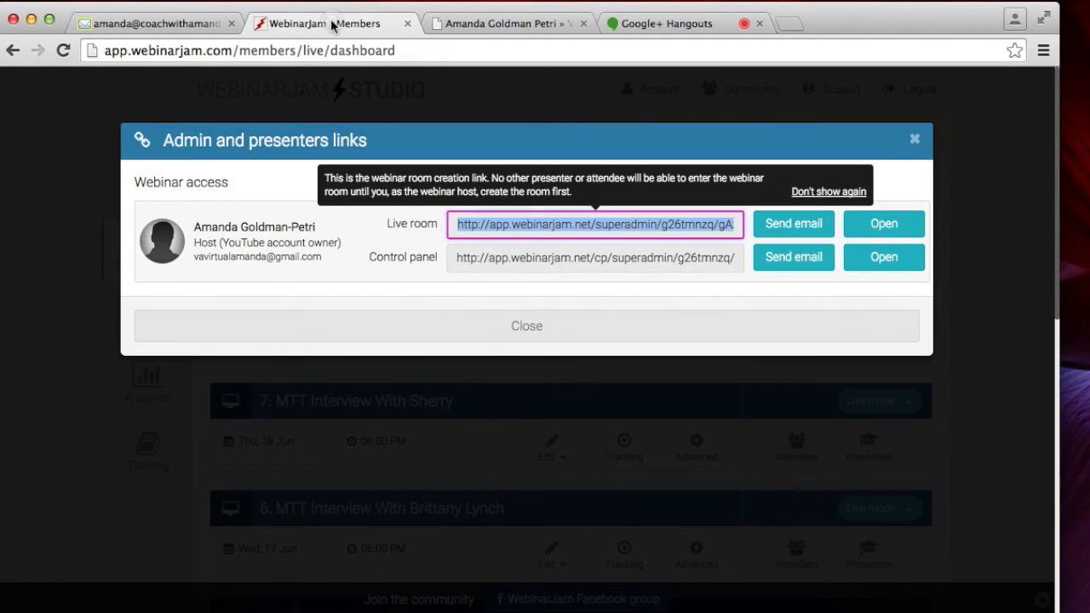
- Reveal the Test webinar's attendee links and join the live room via the emergency link
left_click(913, 139)
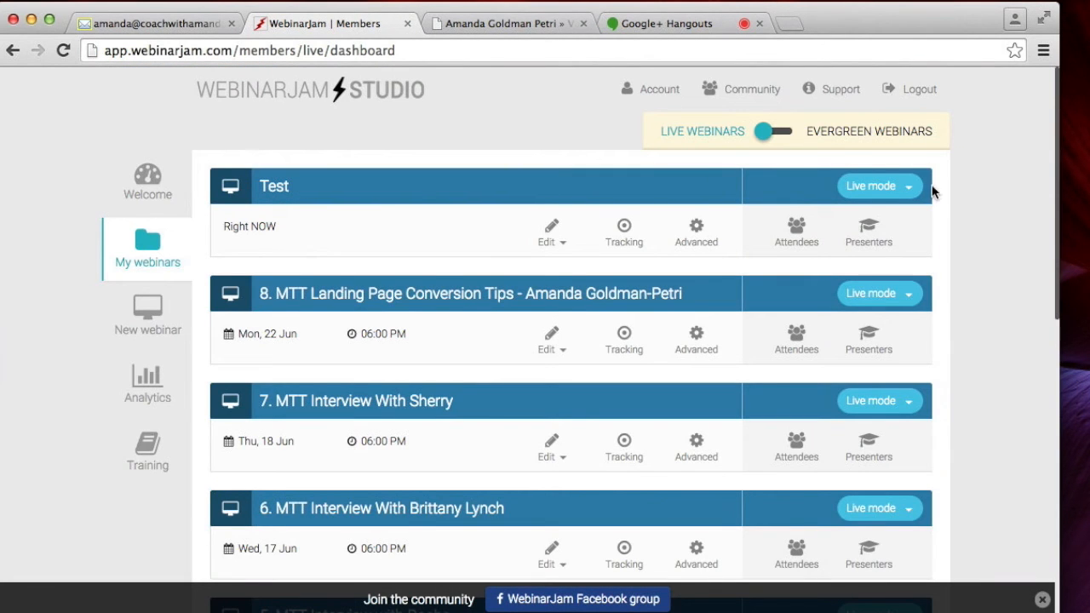
mouse_move(685, 91)
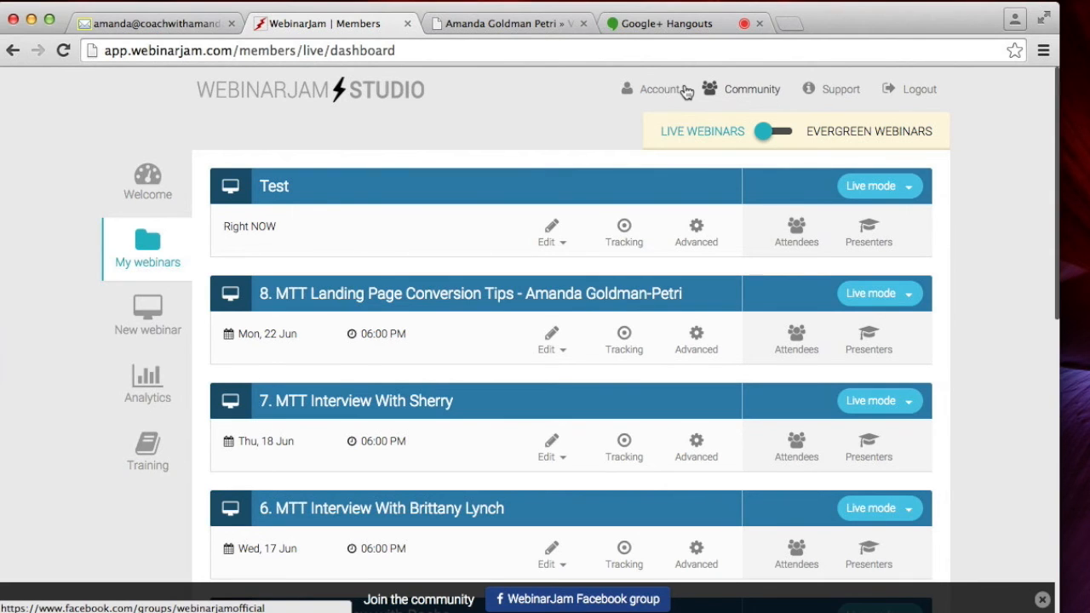
left_click(795, 231)
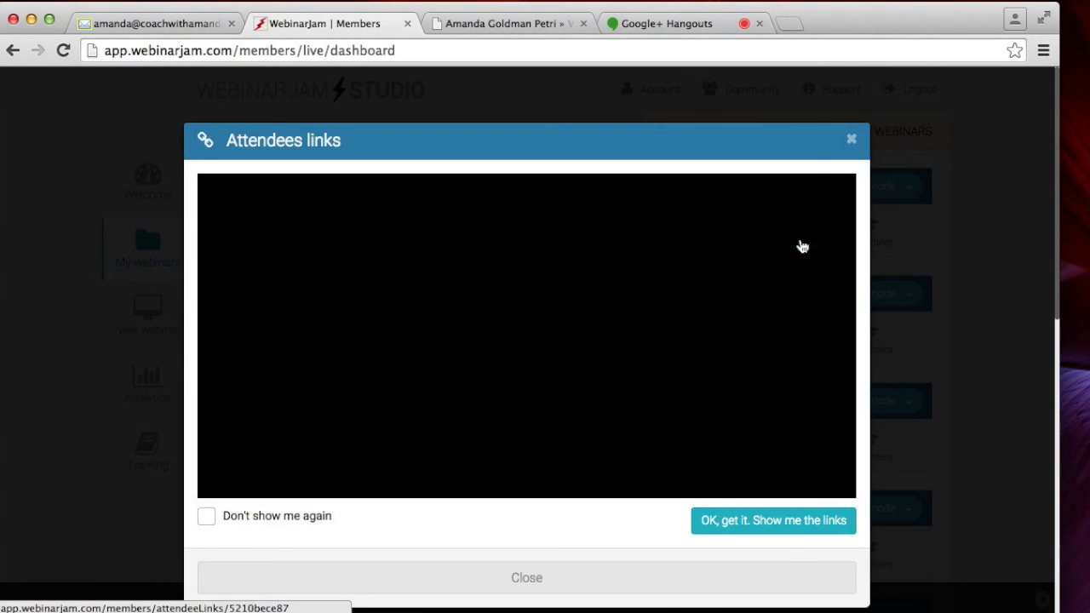
left_click(772, 521)
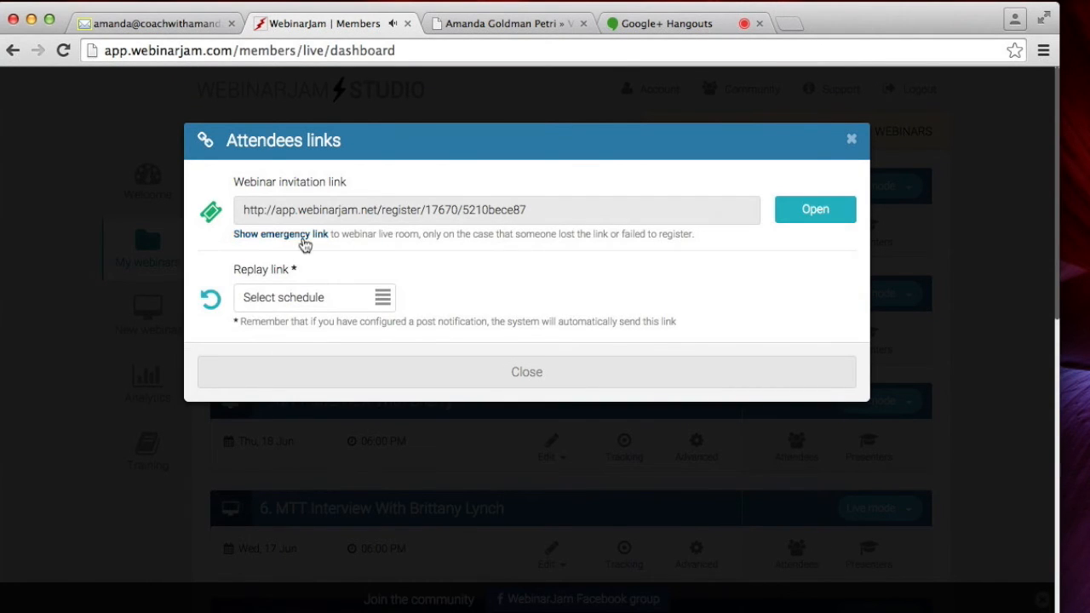
left_click(280, 234)
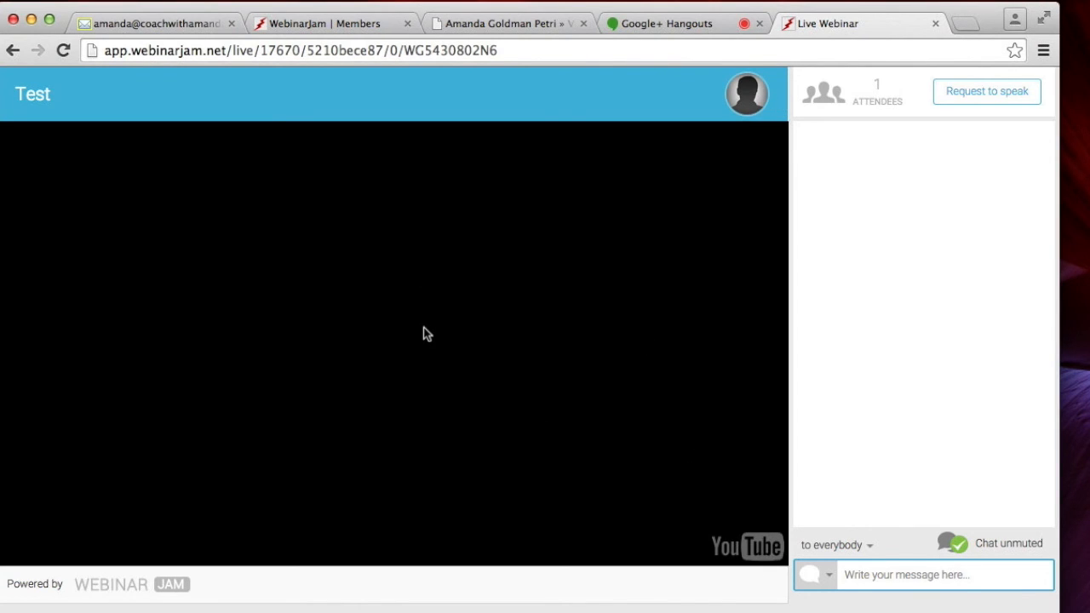
mouse_move(284, 189)
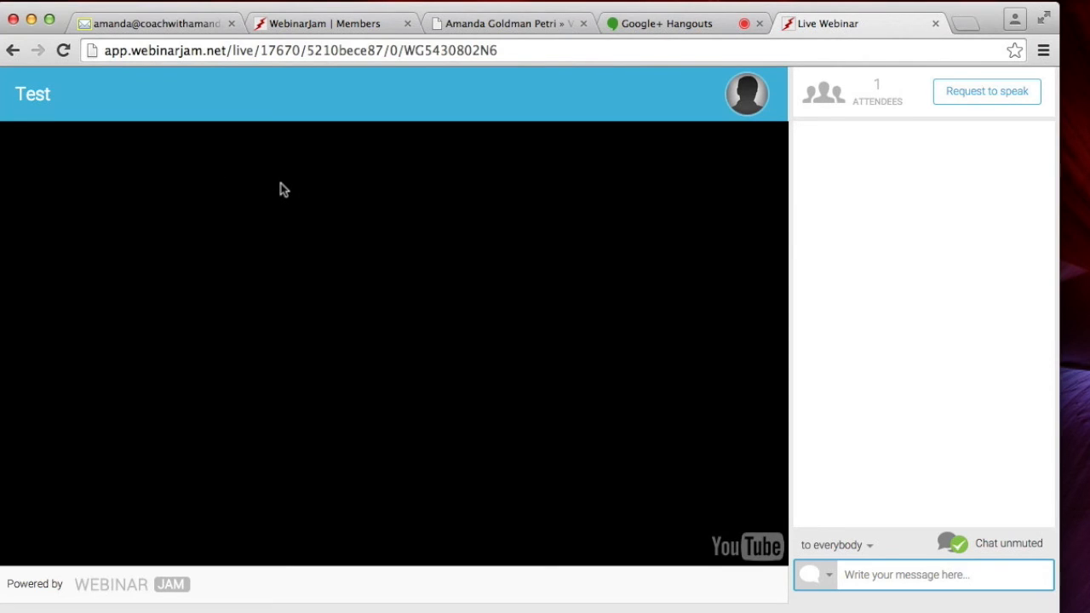
mouse_move(279, 179)
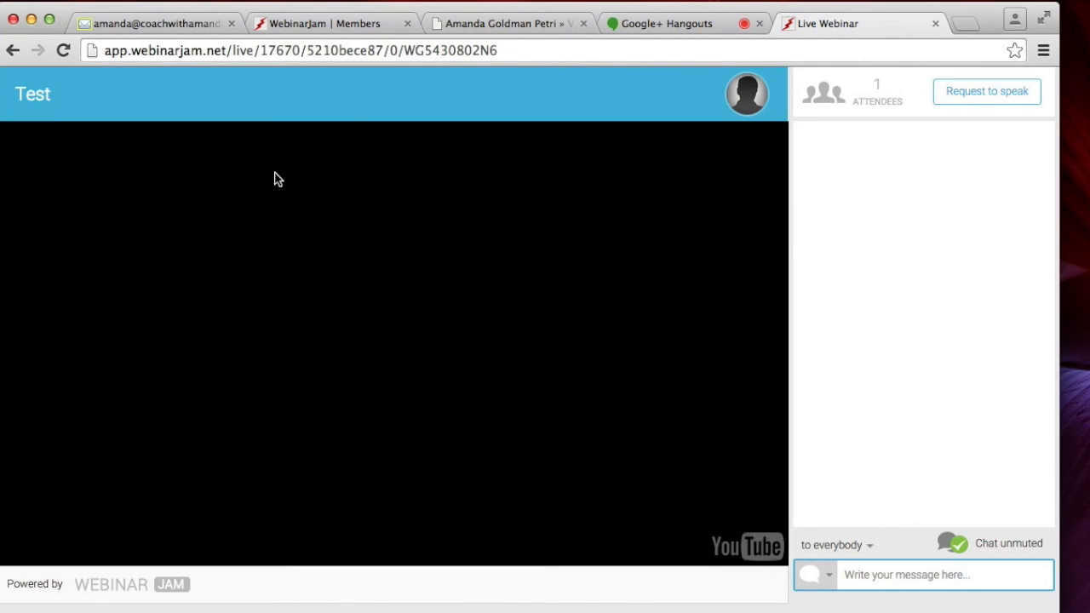
mouse_move(640, 220)
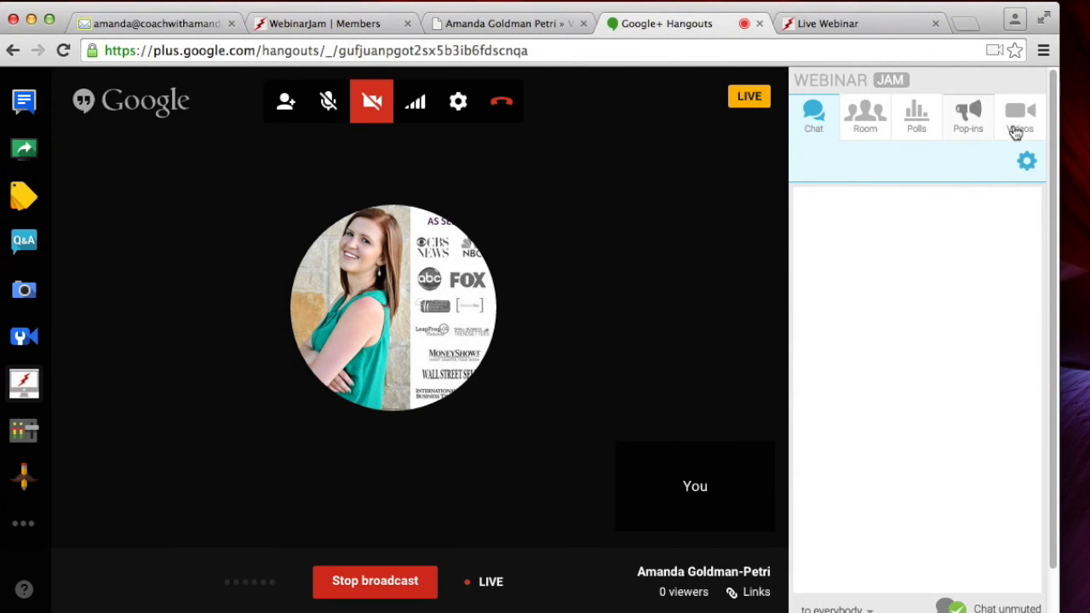
- Load the Test video from the WebinarJam Videos panel into the broadcast
left_click(1020, 115)
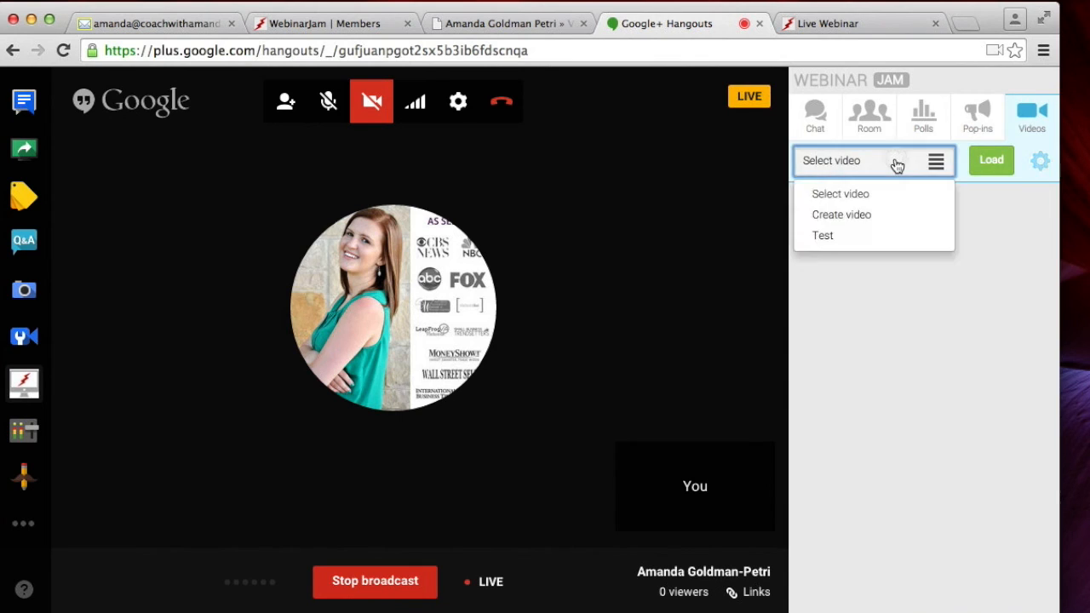
left_click(822, 234)
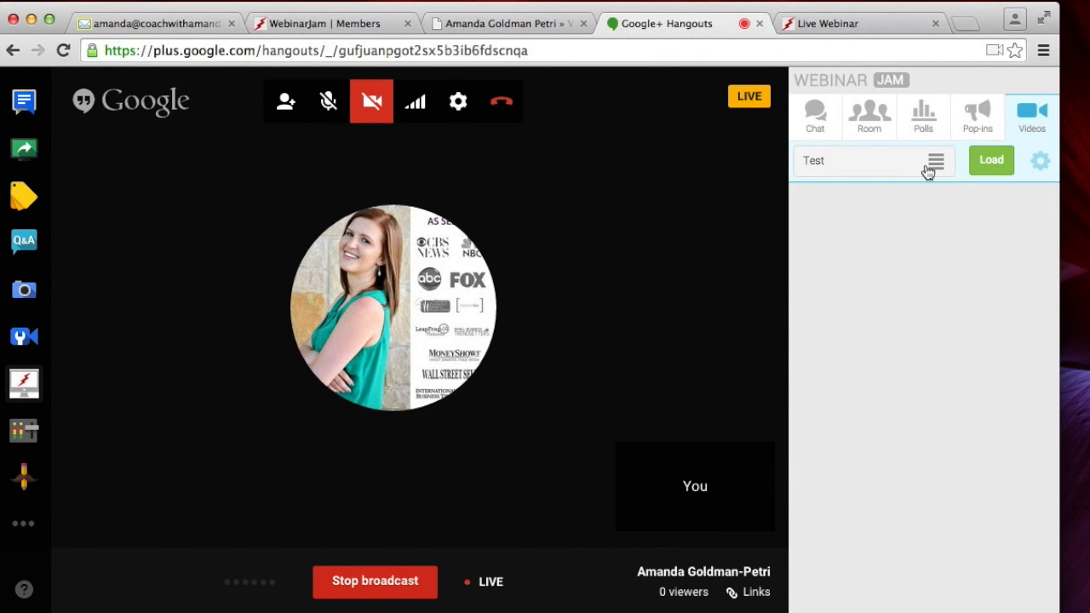
left_click(991, 160)
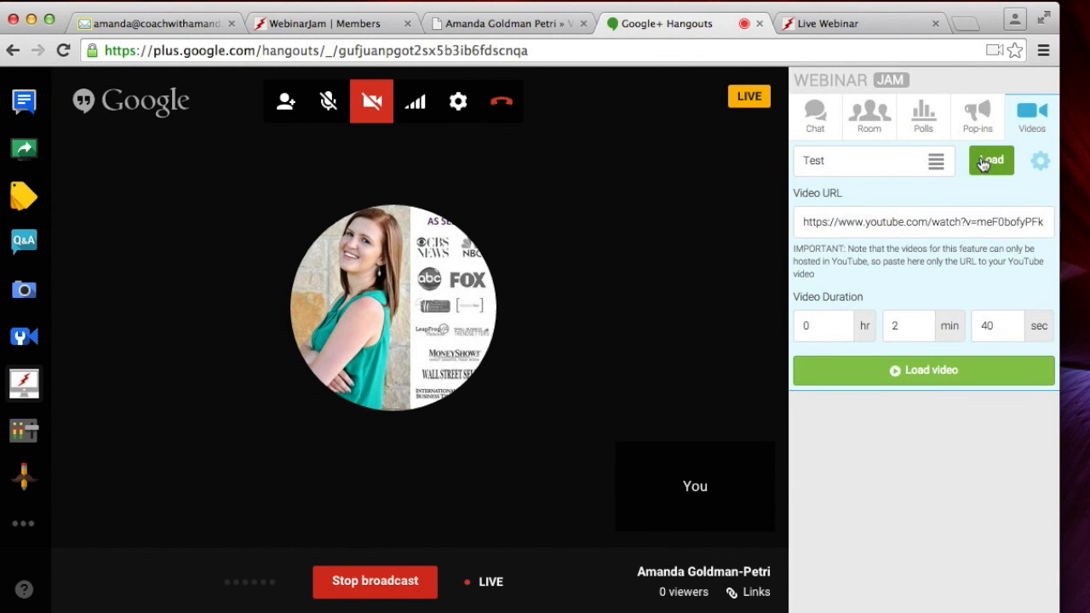
mouse_move(893, 210)
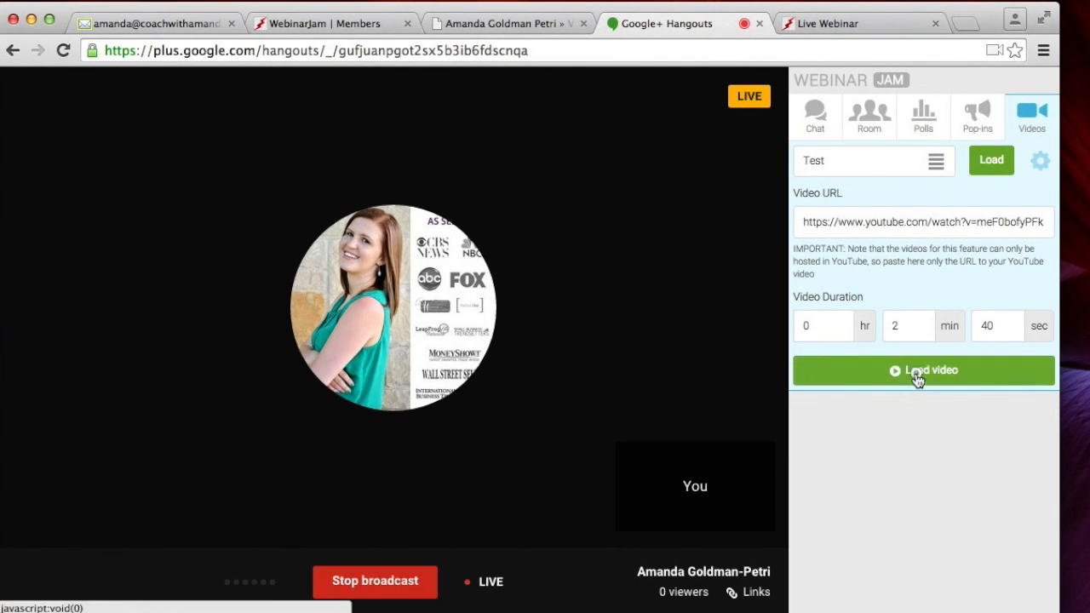
left_click(922, 370)
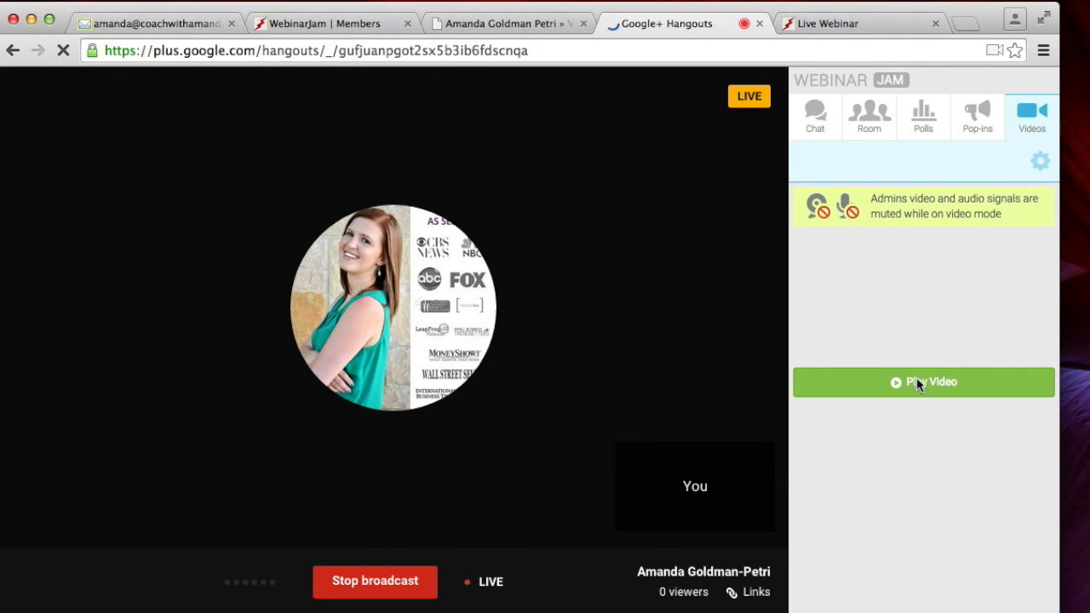
- Play the loaded Test video to attendees and switch to the attendee view
left_click(923, 381)
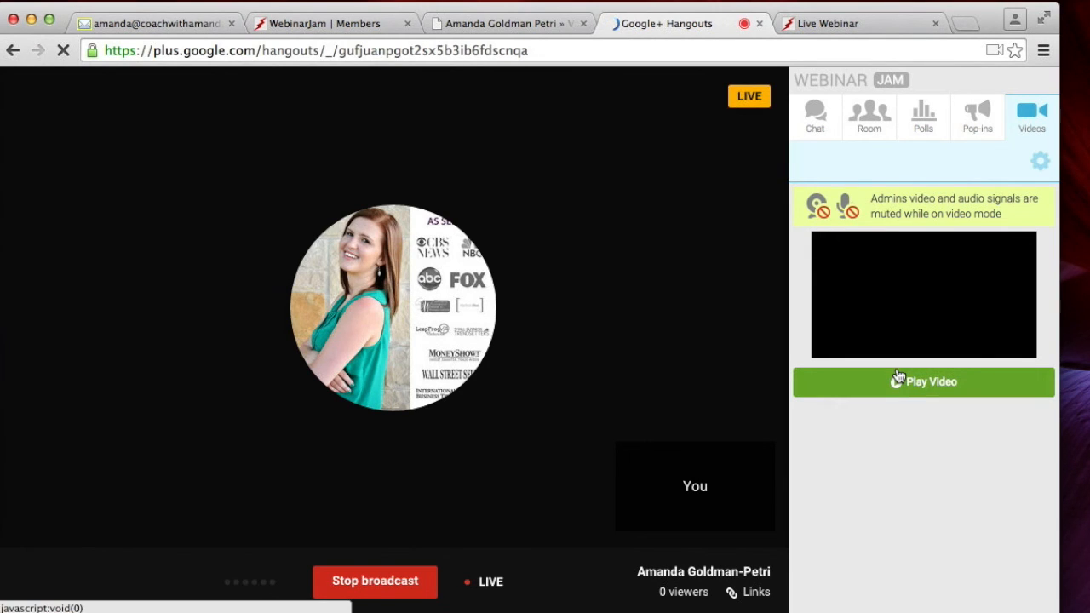
left_click(922, 381)
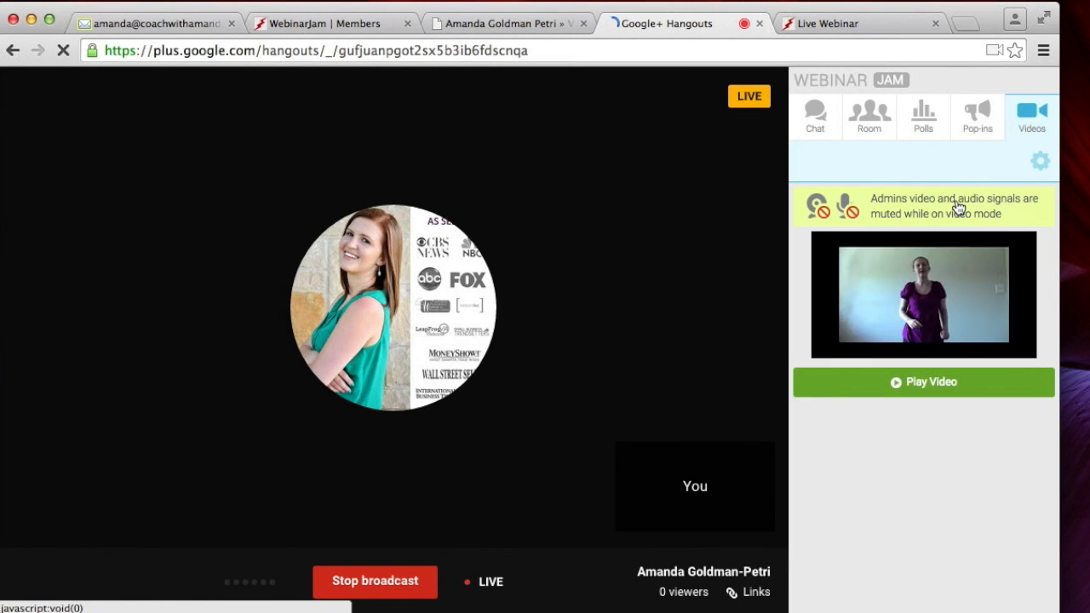
left_click(922, 382)
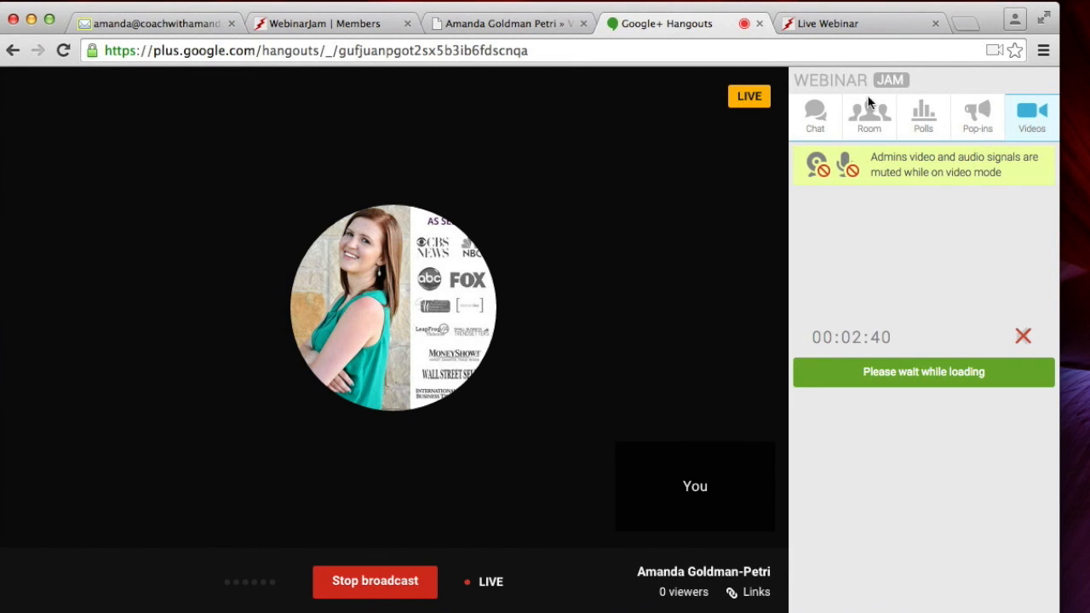
left_click(860, 23)
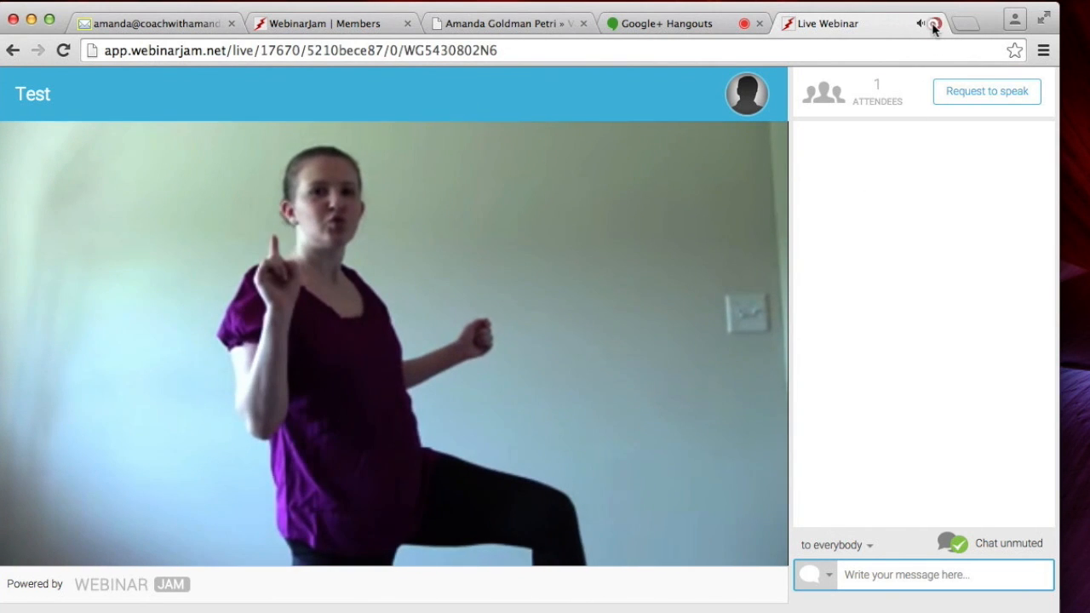
- Close the attendee Live Webinar tab after confirming the video plays
left_click(665, 23)
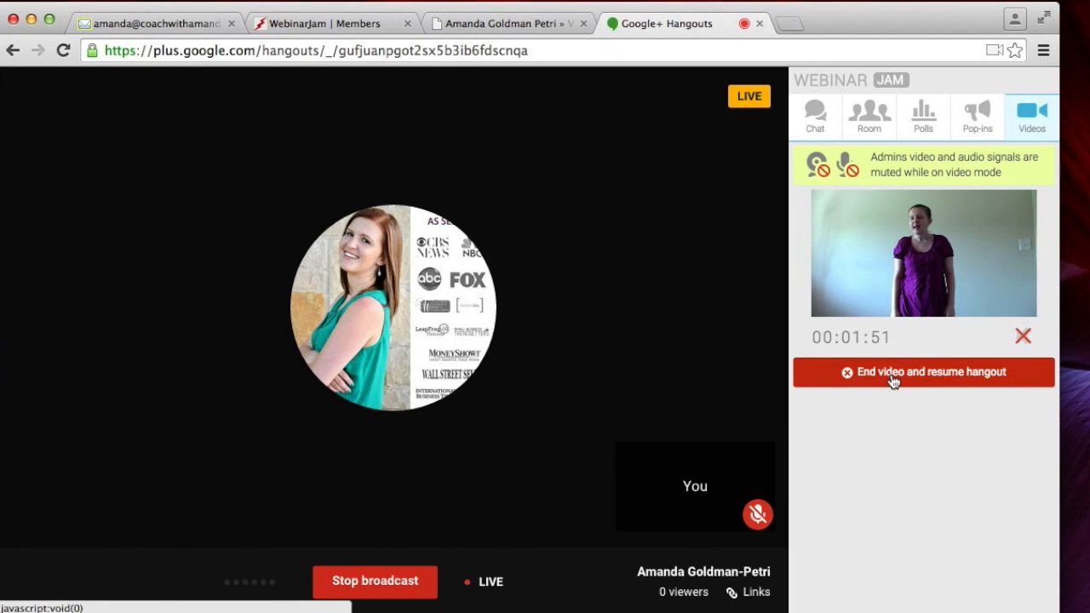
- End the injected Test video and confirm Stop video to resume the live hangout
left_click(922, 372)
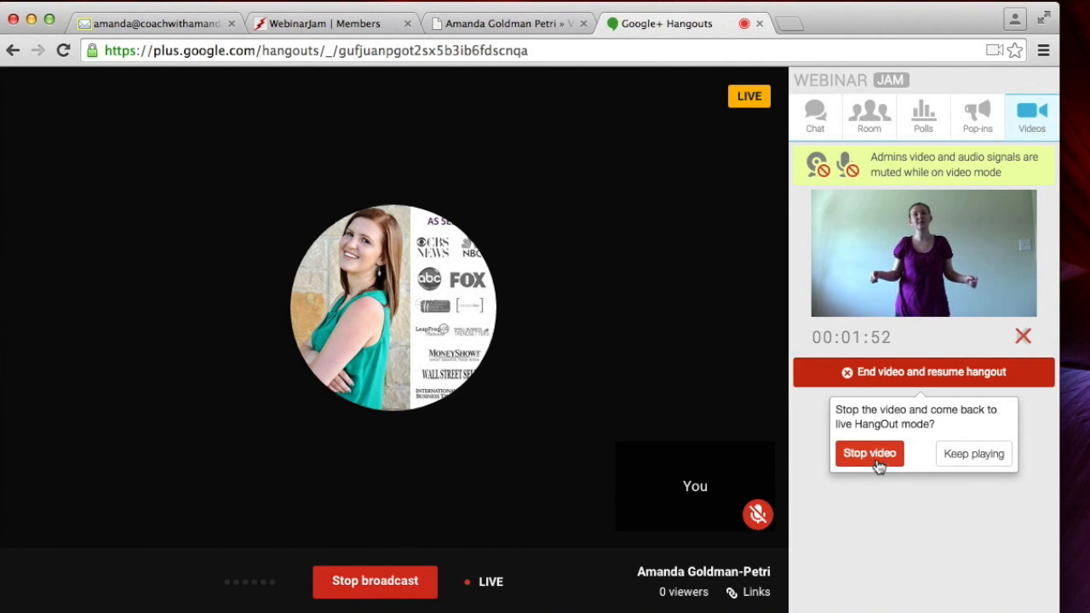
left_click(973, 452)
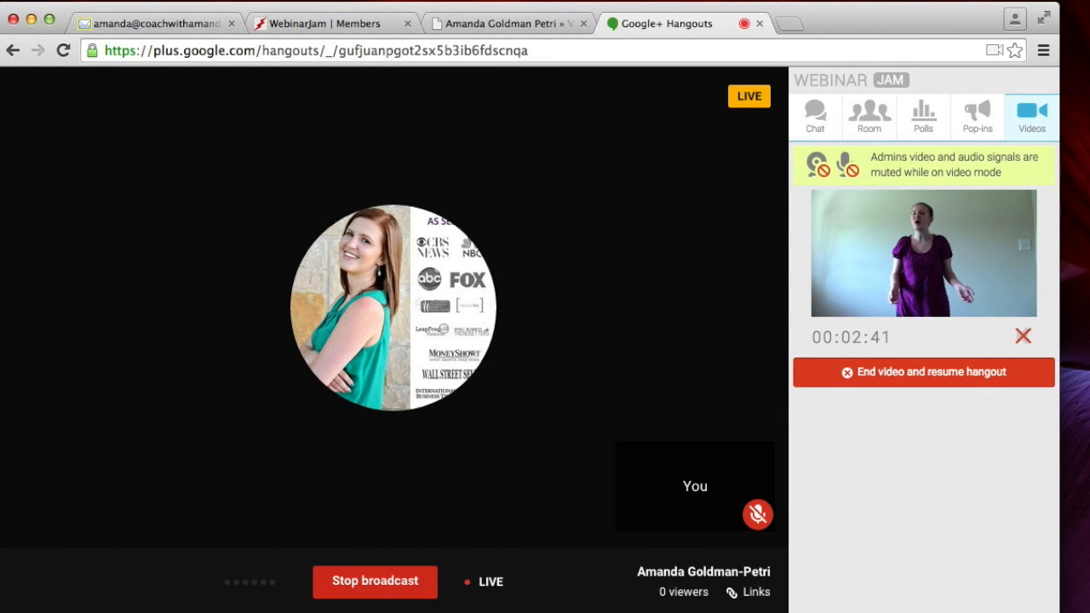
left_click(922, 372)
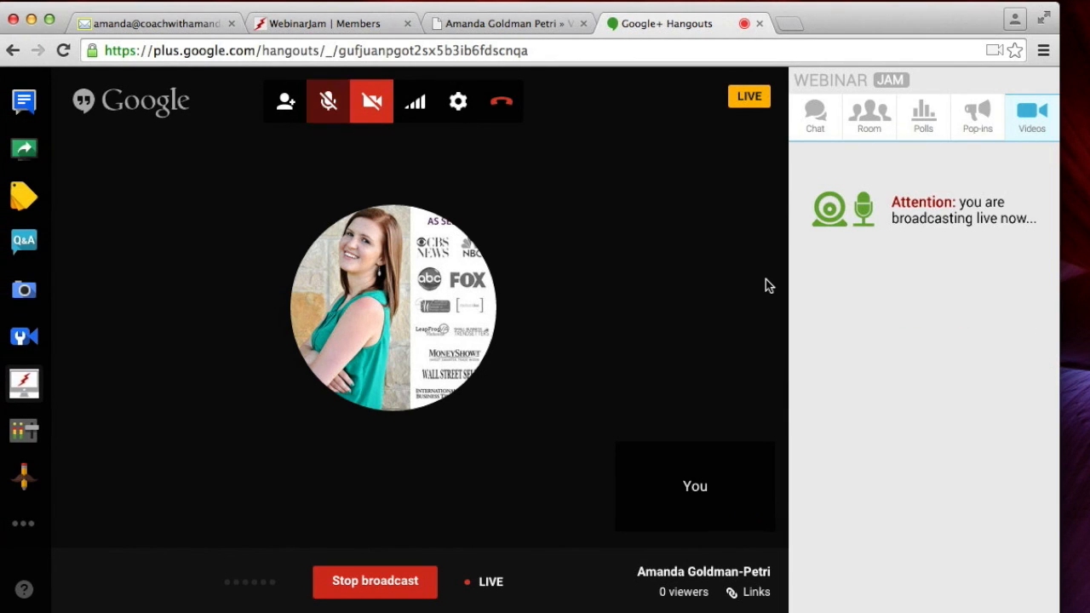
left_click(327, 101)
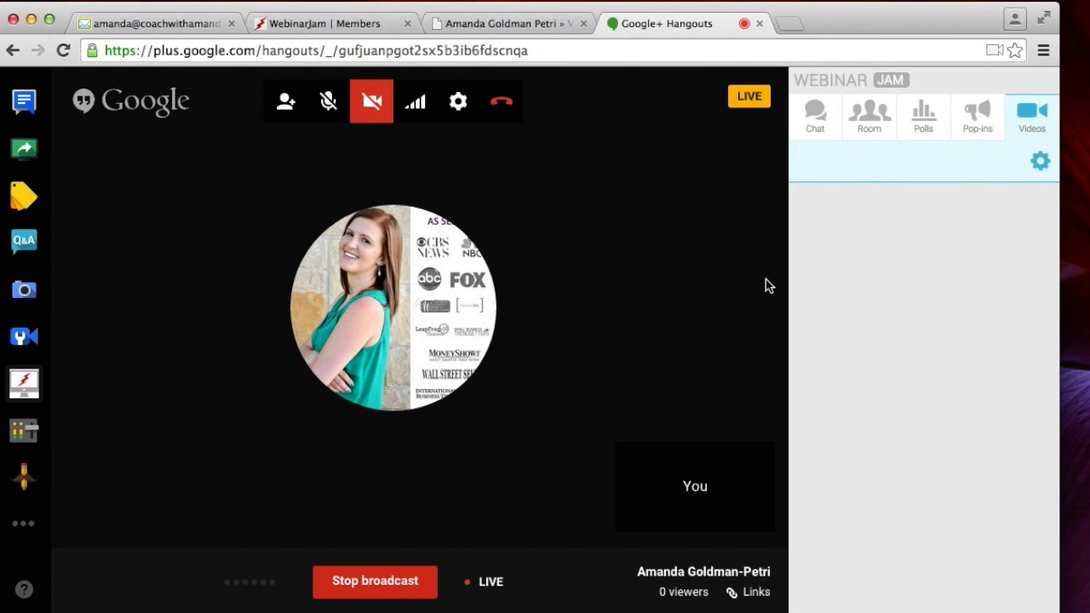
mouse_move(194, 123)
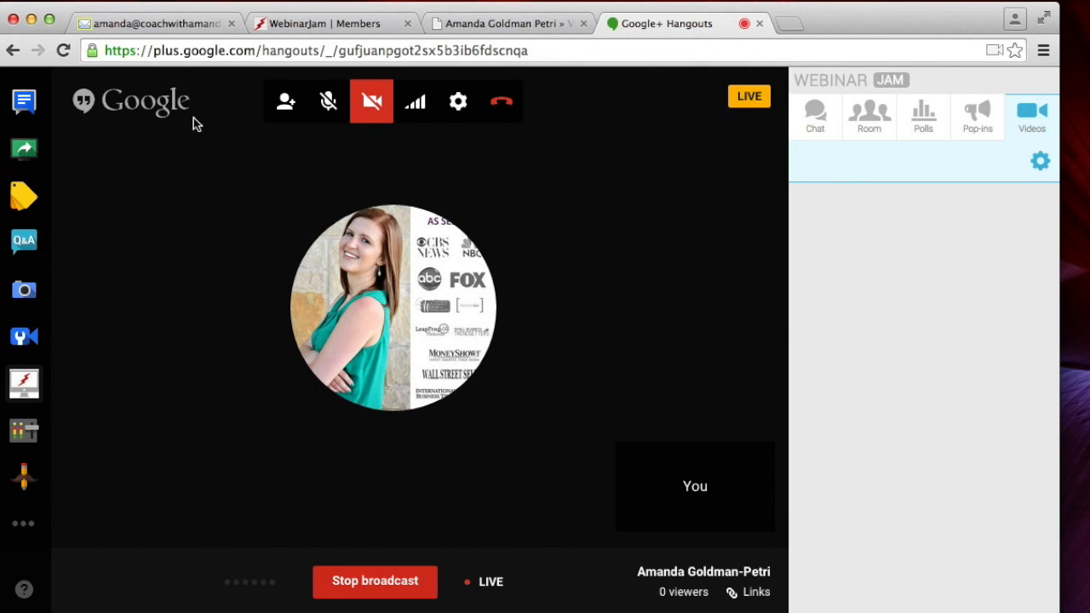
mouse_move(582, 251)
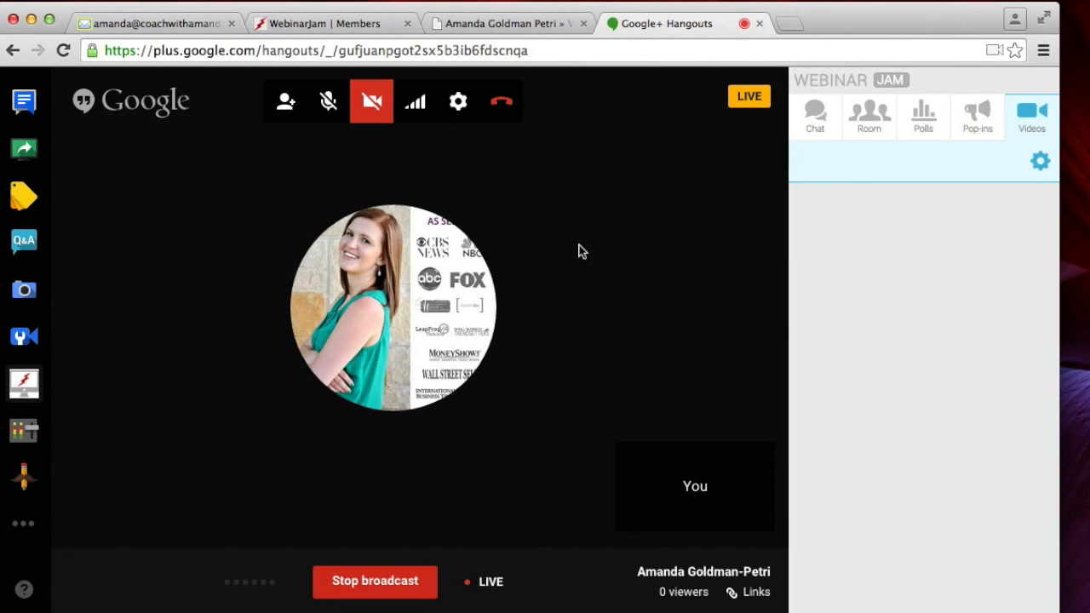
mouse_move(951, 237)
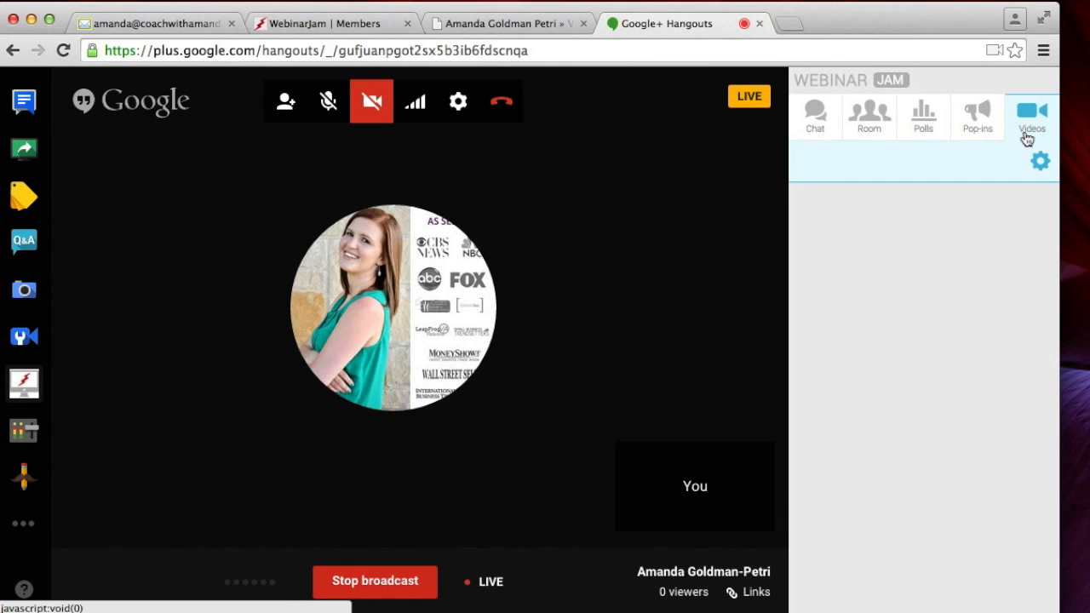
mouse_move(770, 250)
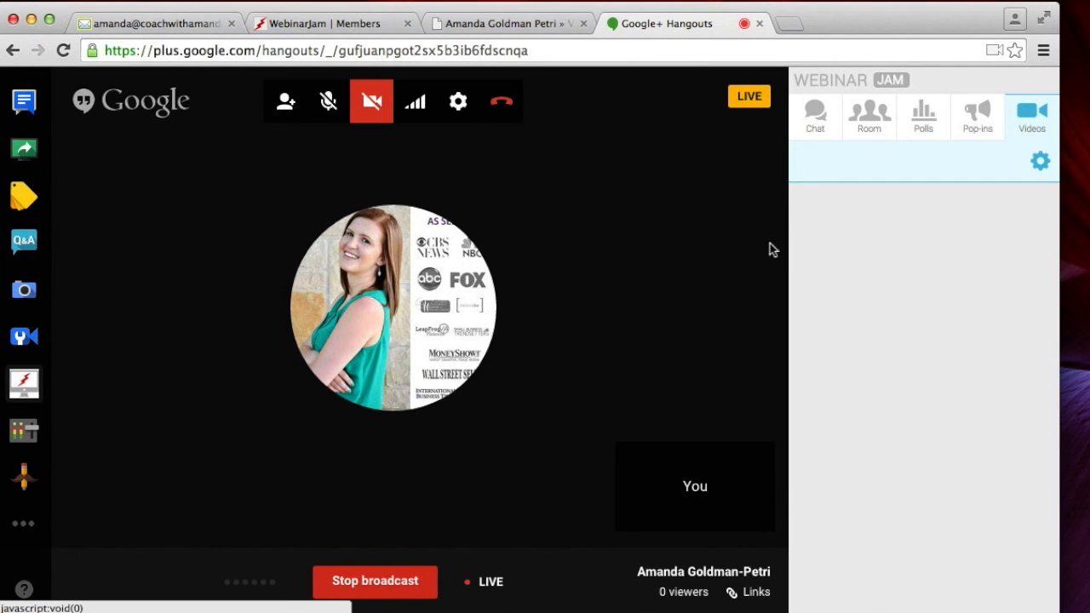
mouse_move(823, 259)
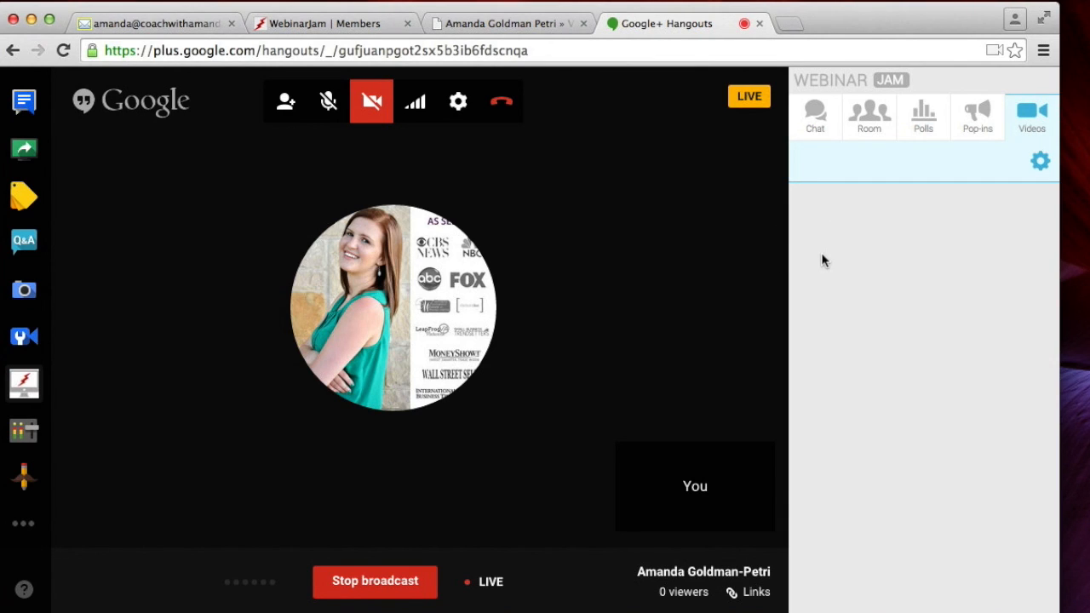